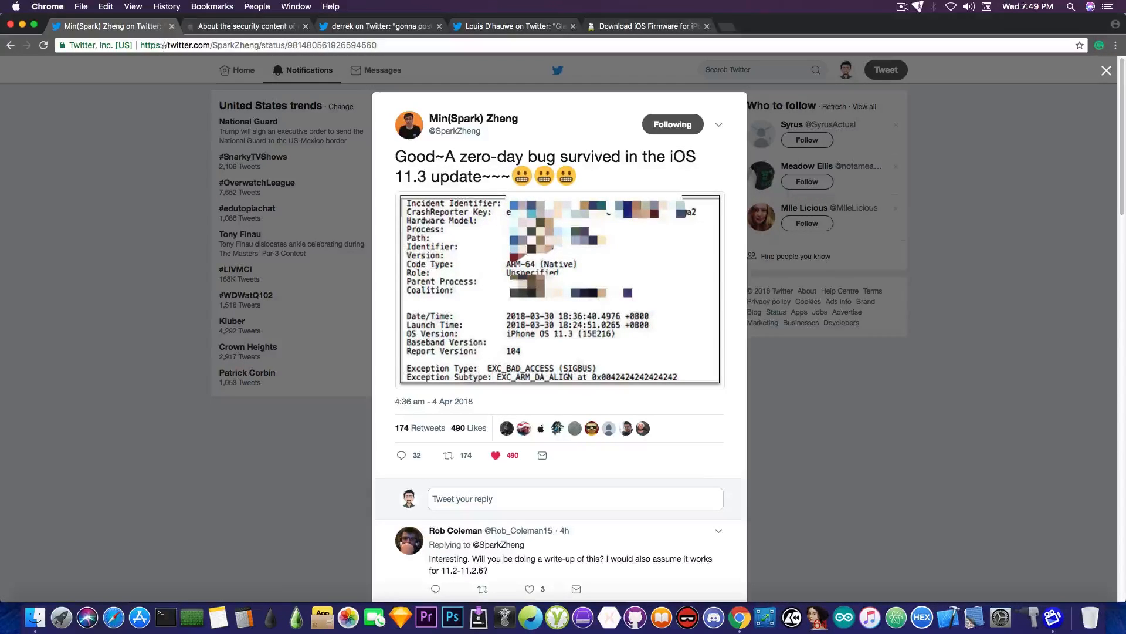
pyautogui.moveTo(277, 55)
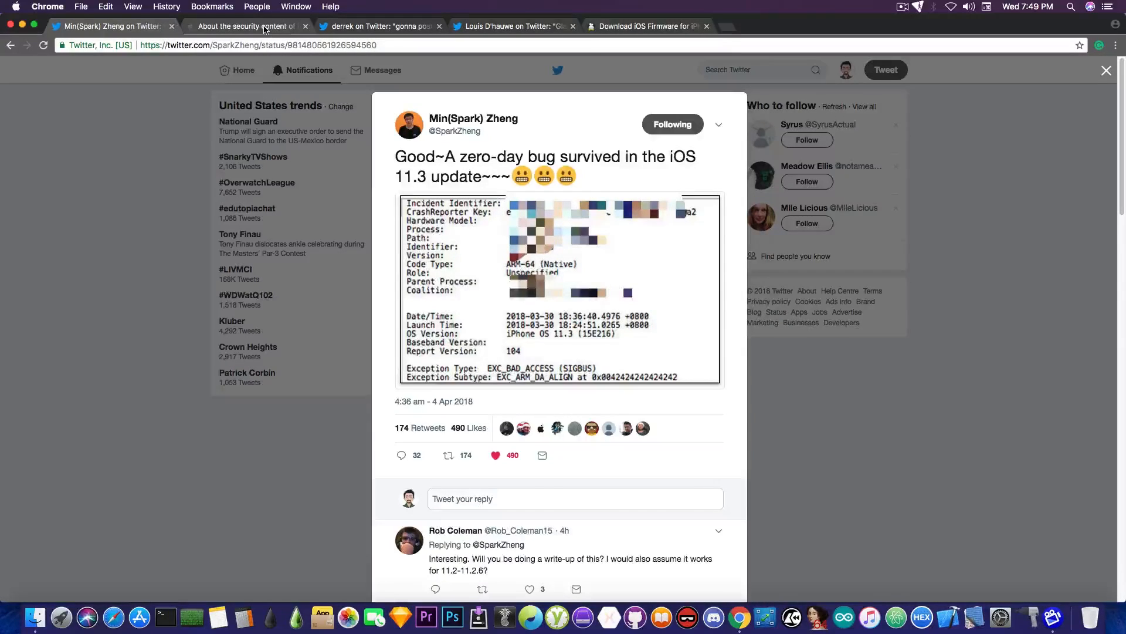
# Step: Read the Apple iOS 11.3 security notes from the top down to the WebKit CVE credits
pyautogui.click(248, 25)
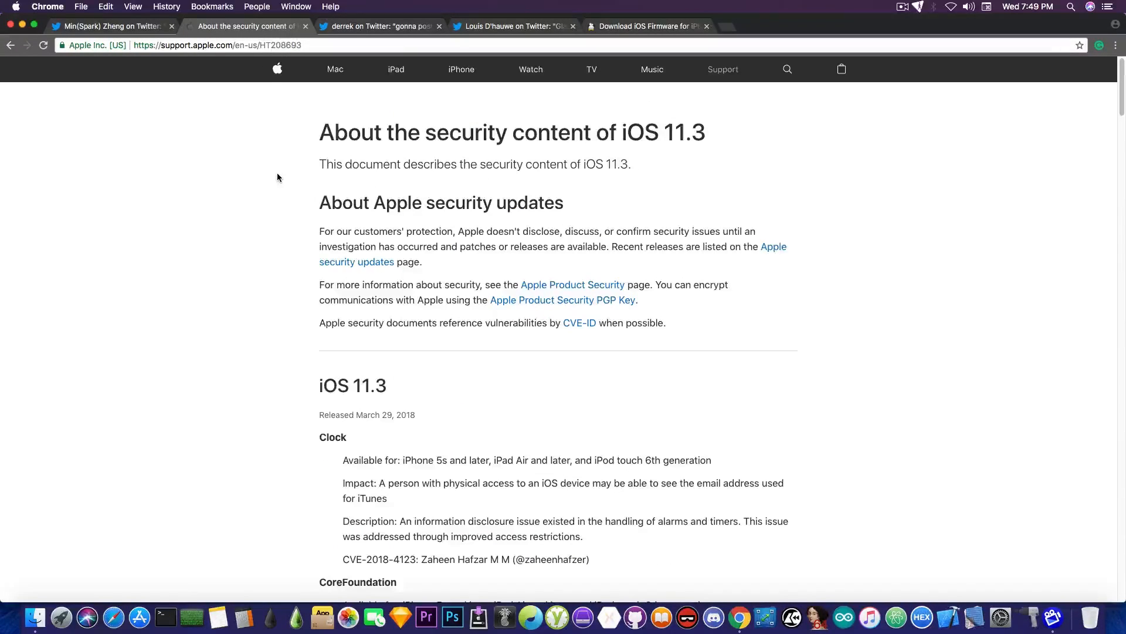
pyautogui.scroll(-3)
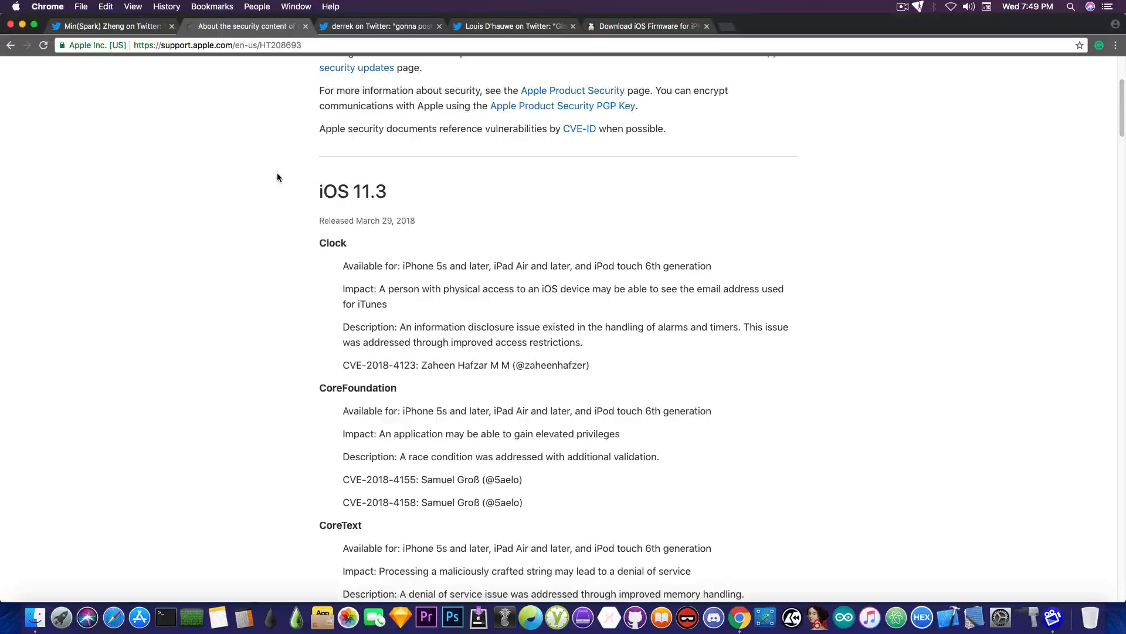
pyautogui.scroll(-3)
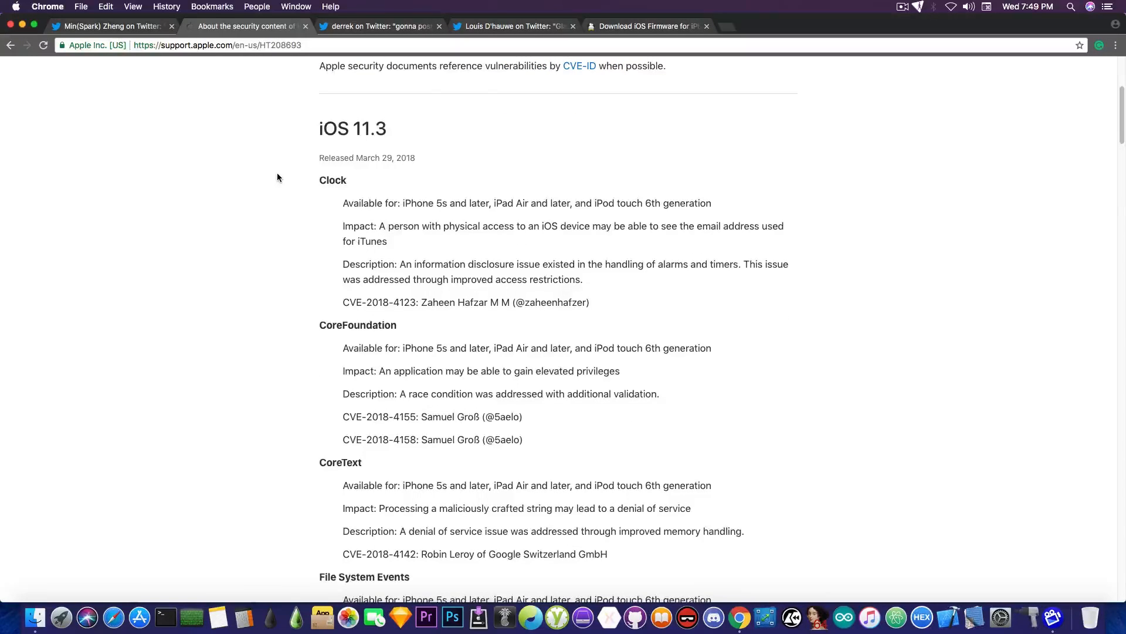
pyautogui.moveTo(360, 297)
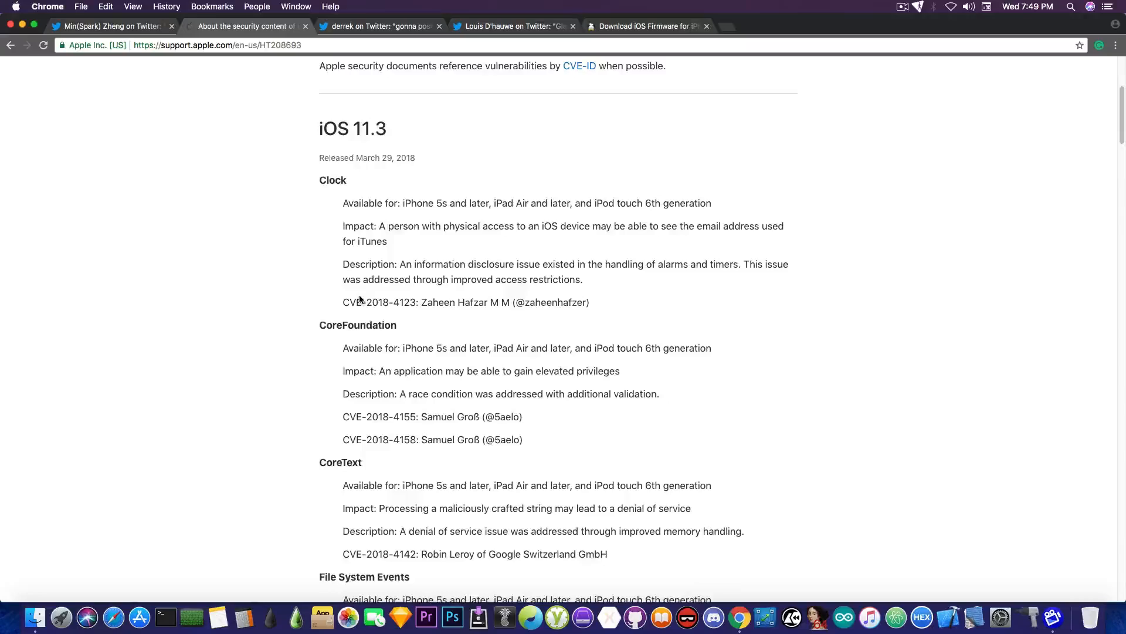
pyautogui.scroll(-3)
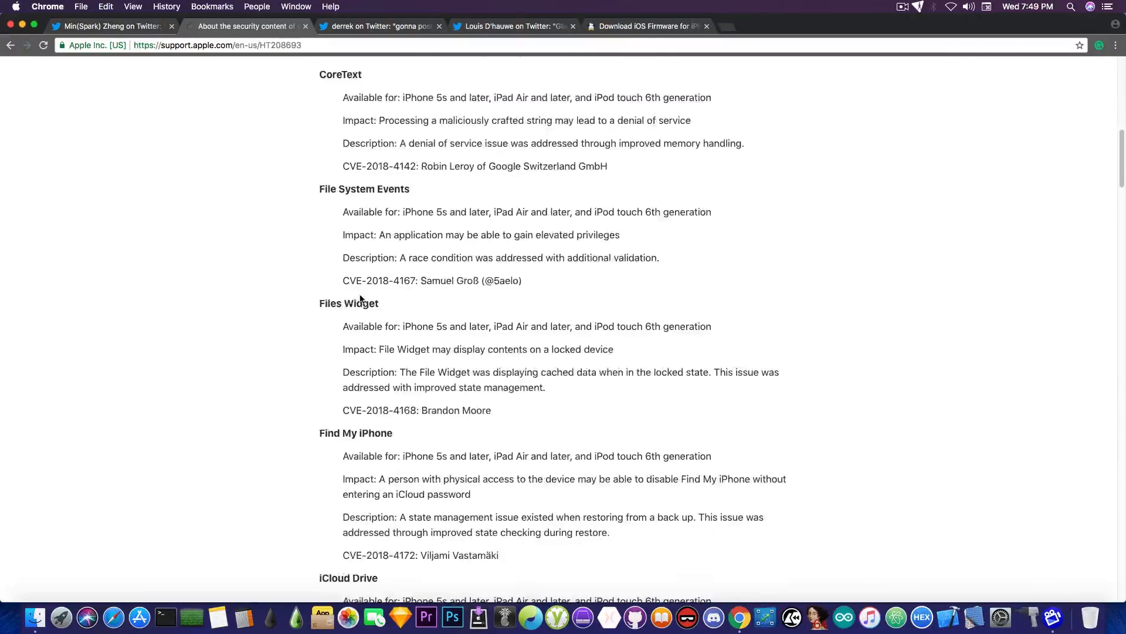
pyautogui.scroll(-3)
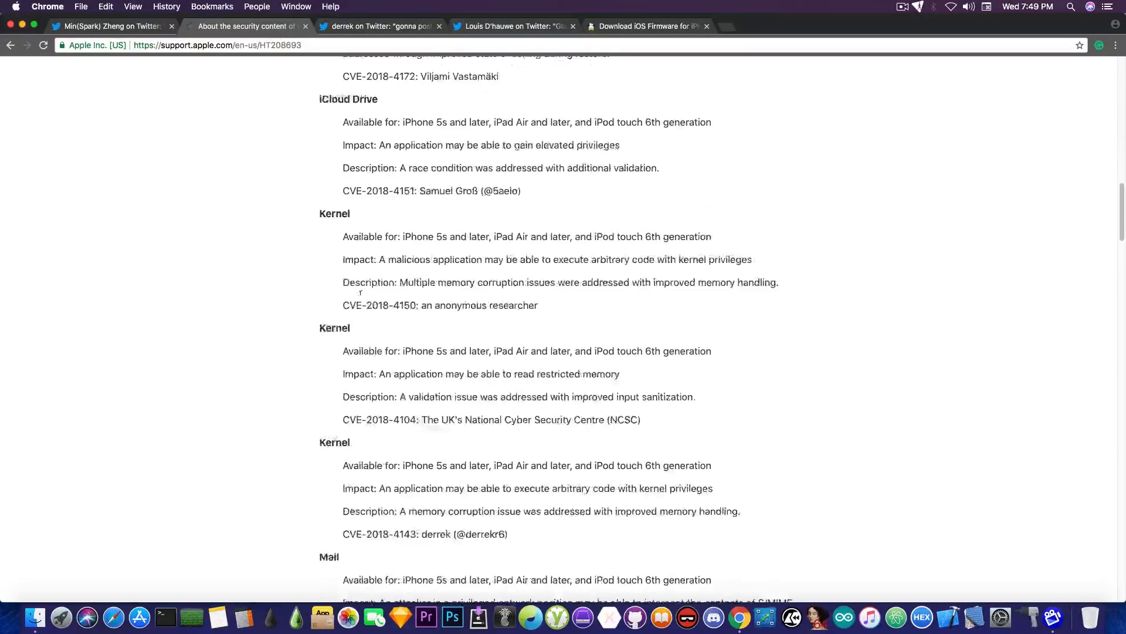
pyautogui.scroll(-3)
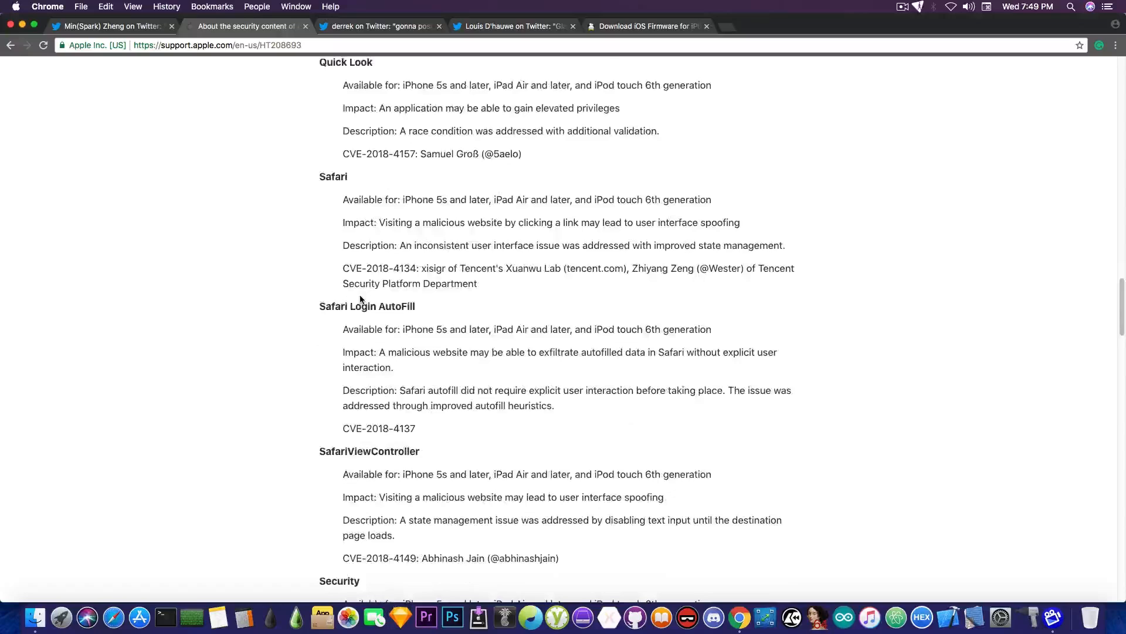
pyautogui.scroll(-3)
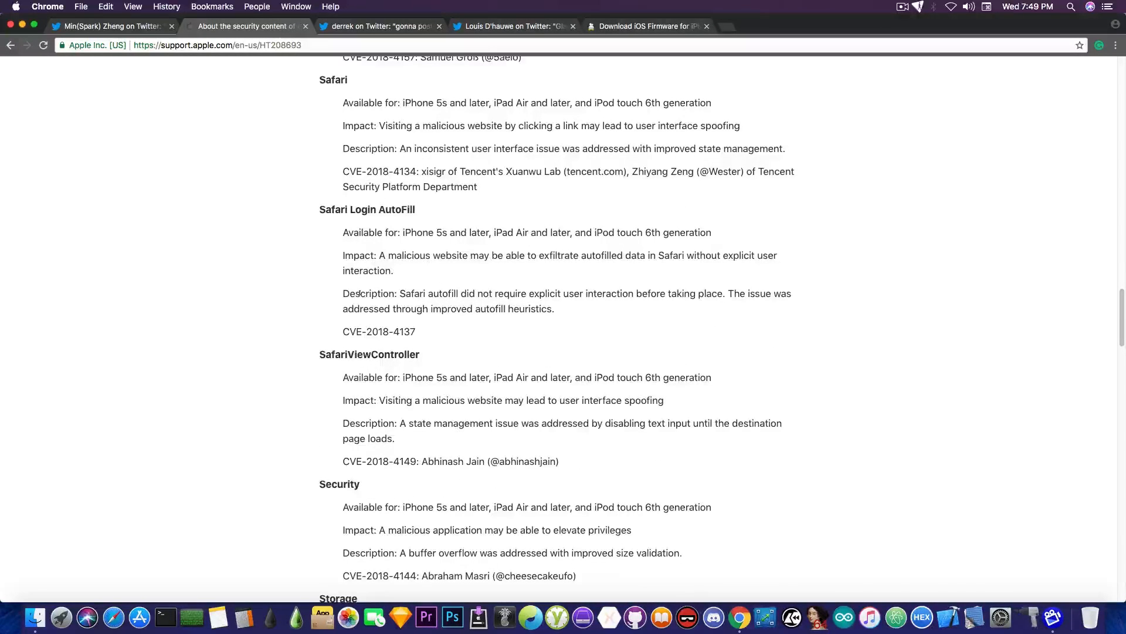
pyautogui.scroll(-3)
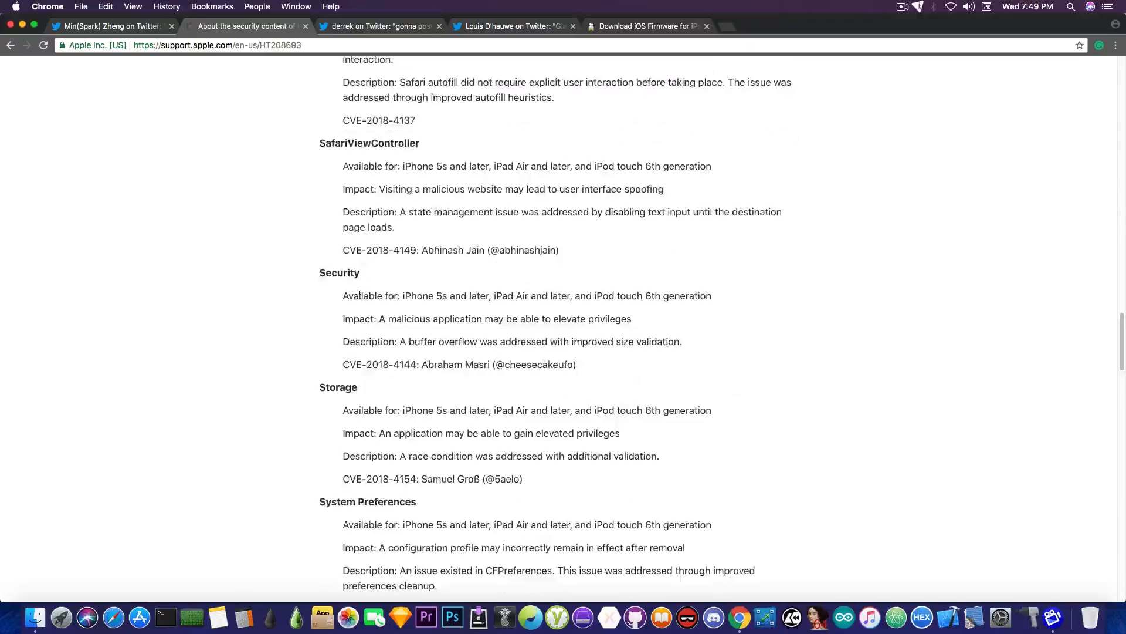
pyautogui.scroll(-3)
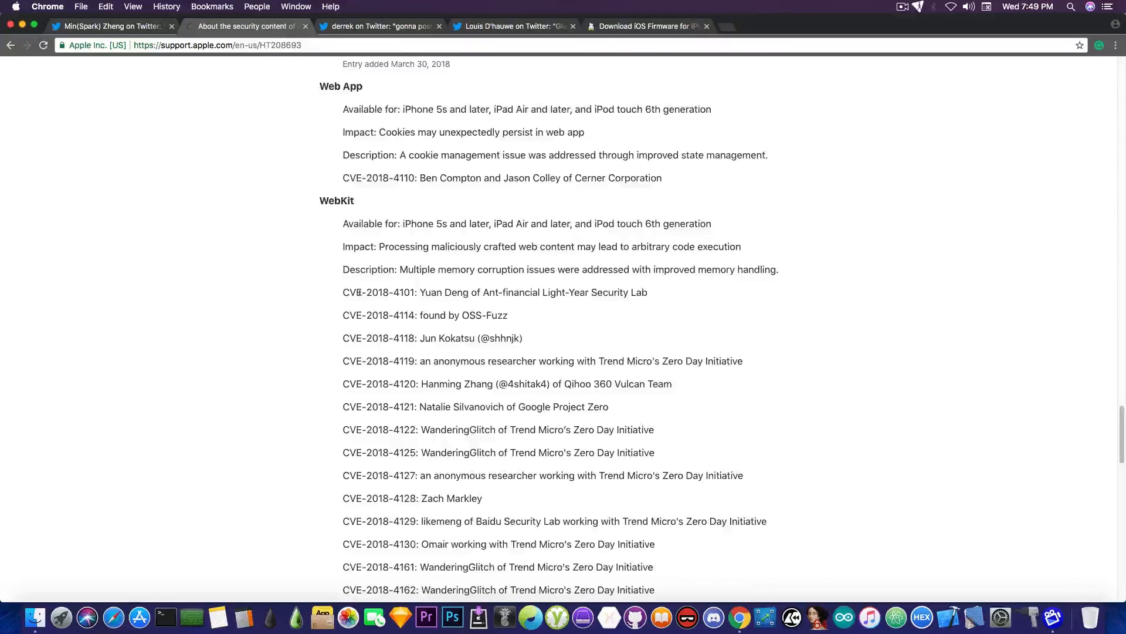
# Step: Review the remaining Kernel and Mail entries, then return to Min(Spark) Zheng's zero-day tweet
pyautogui.scroll(-3)
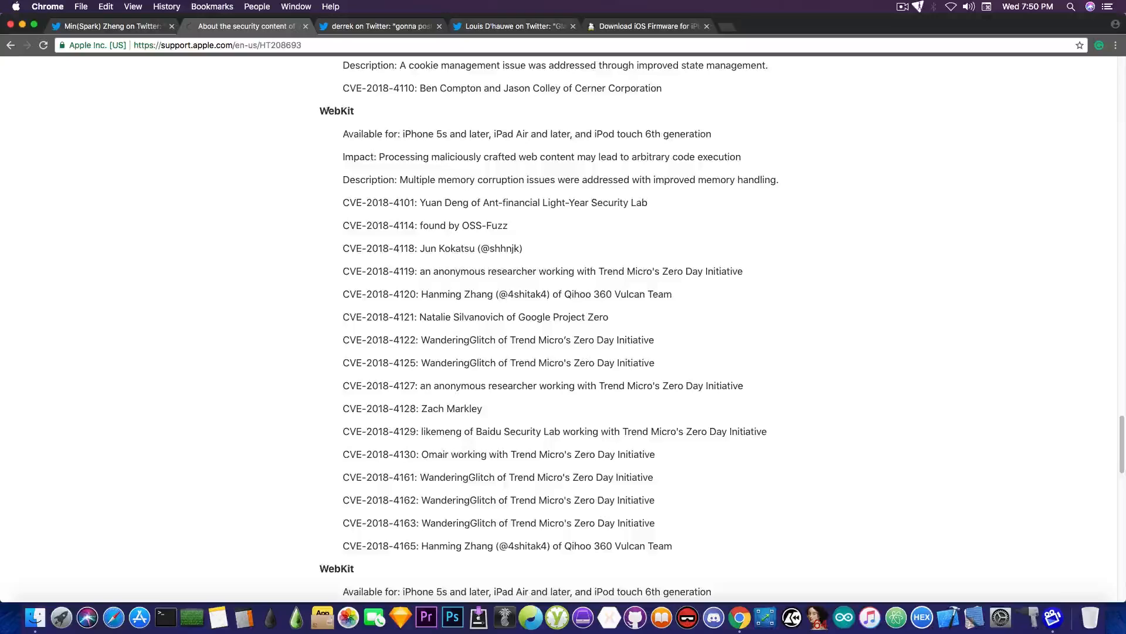
pyautogui.moveTo(431, 305)
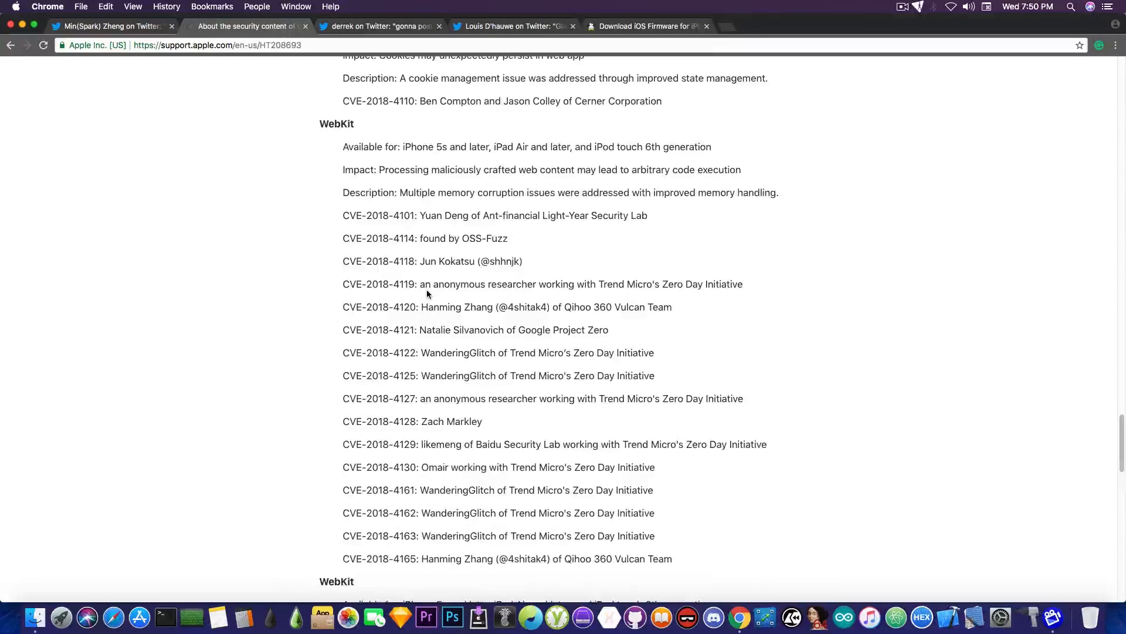
pyautogui.scroll(-3)
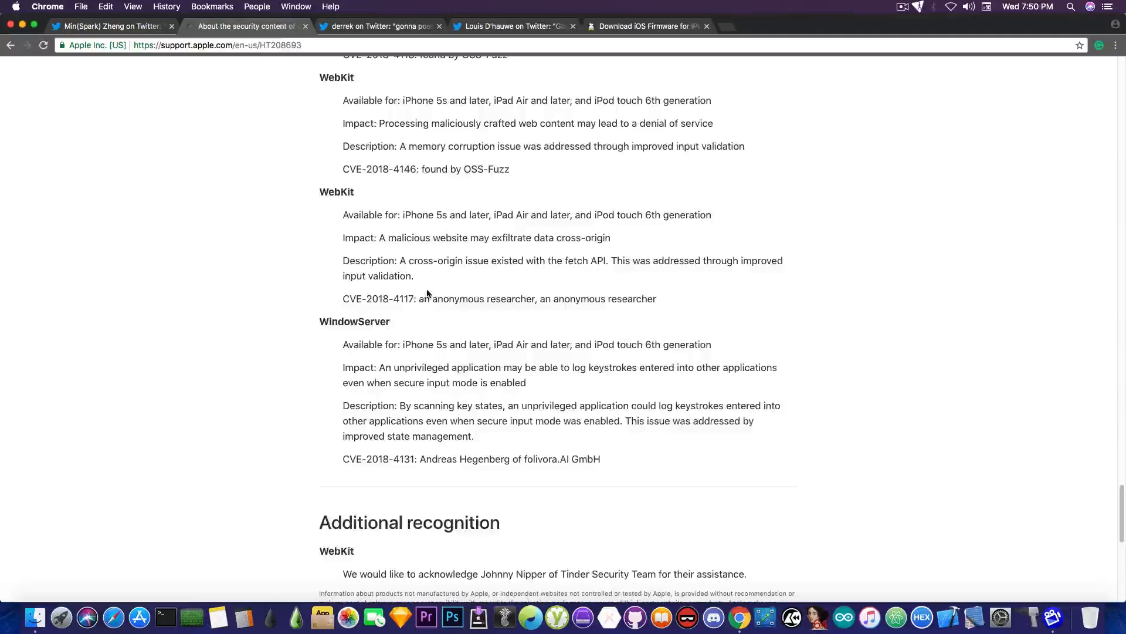
pyautogui.scroll(3)
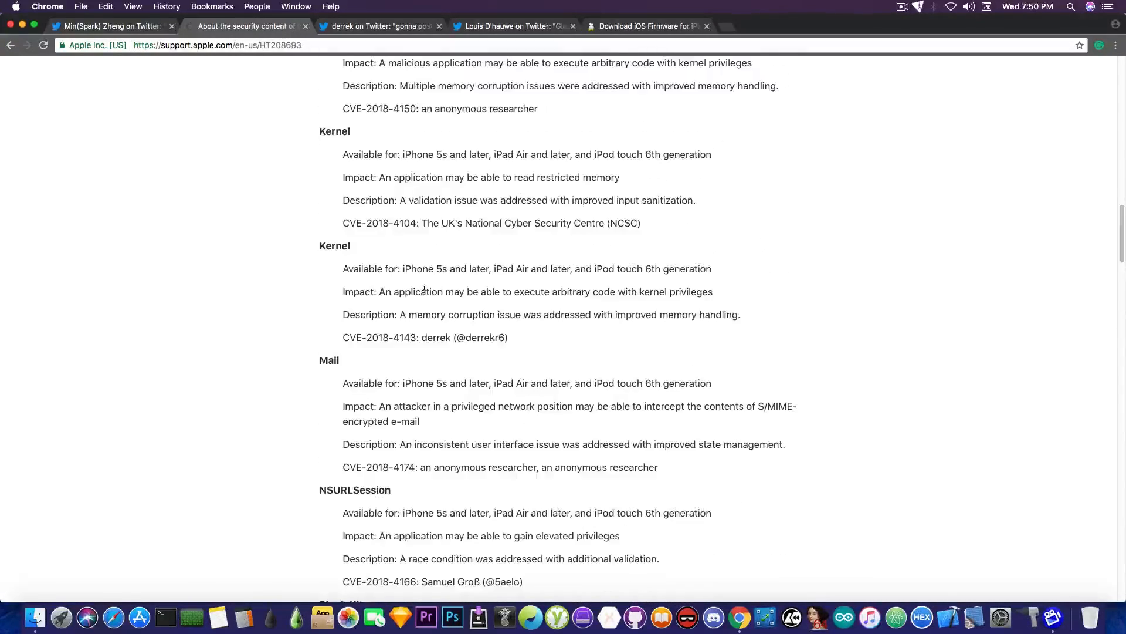
pyautogui.scroll(3)
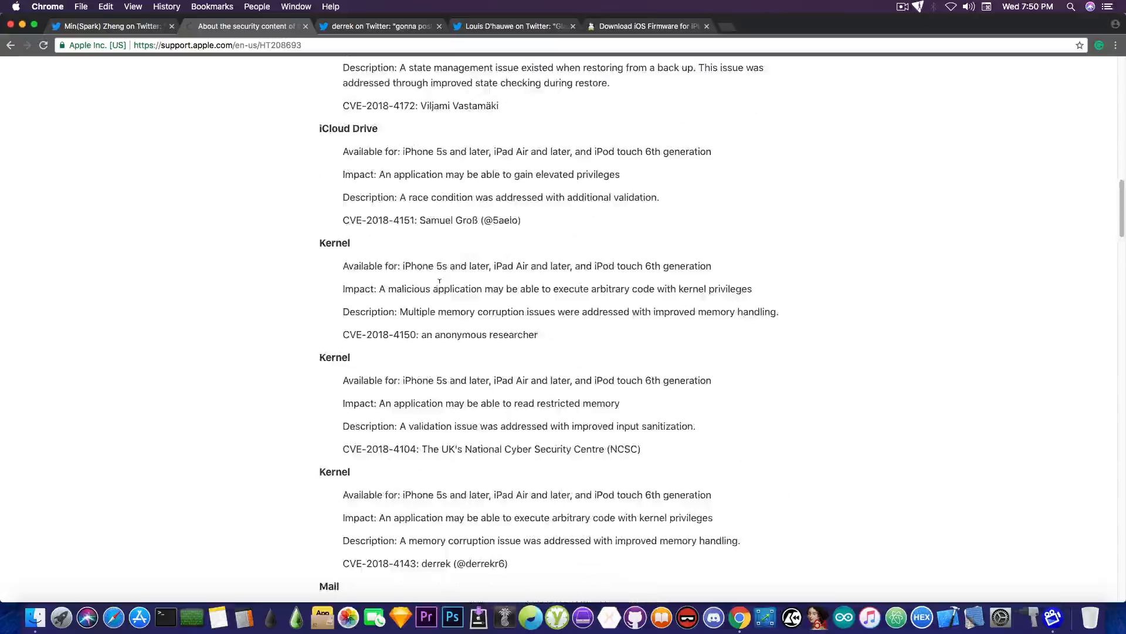
pyautogui.scroll(-3)
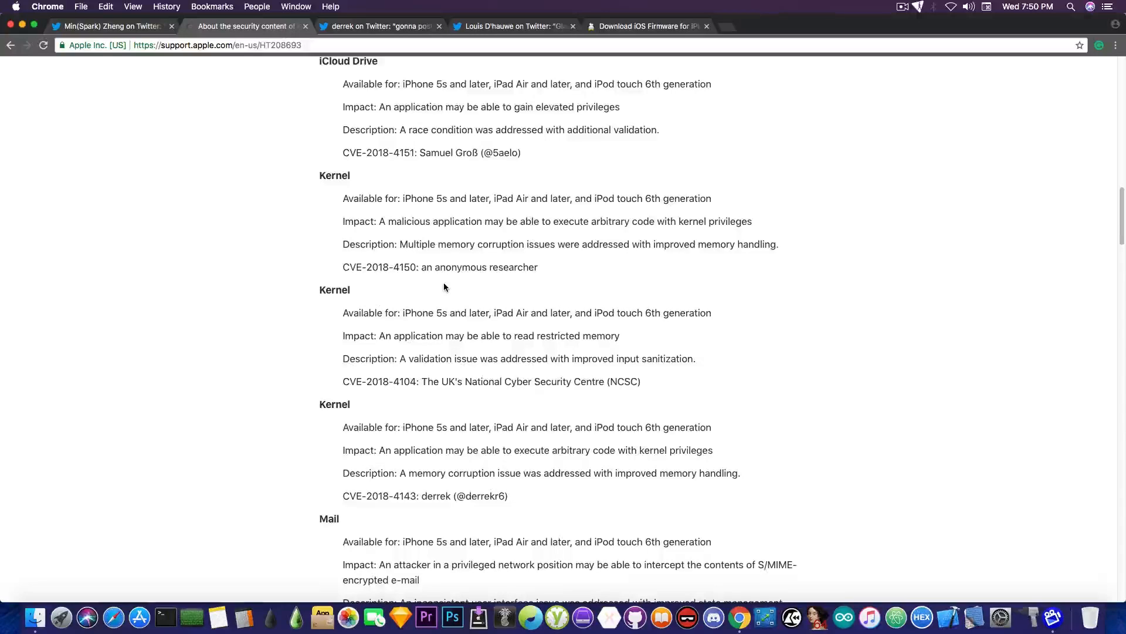
pyautogui.moveTo(439, 278)
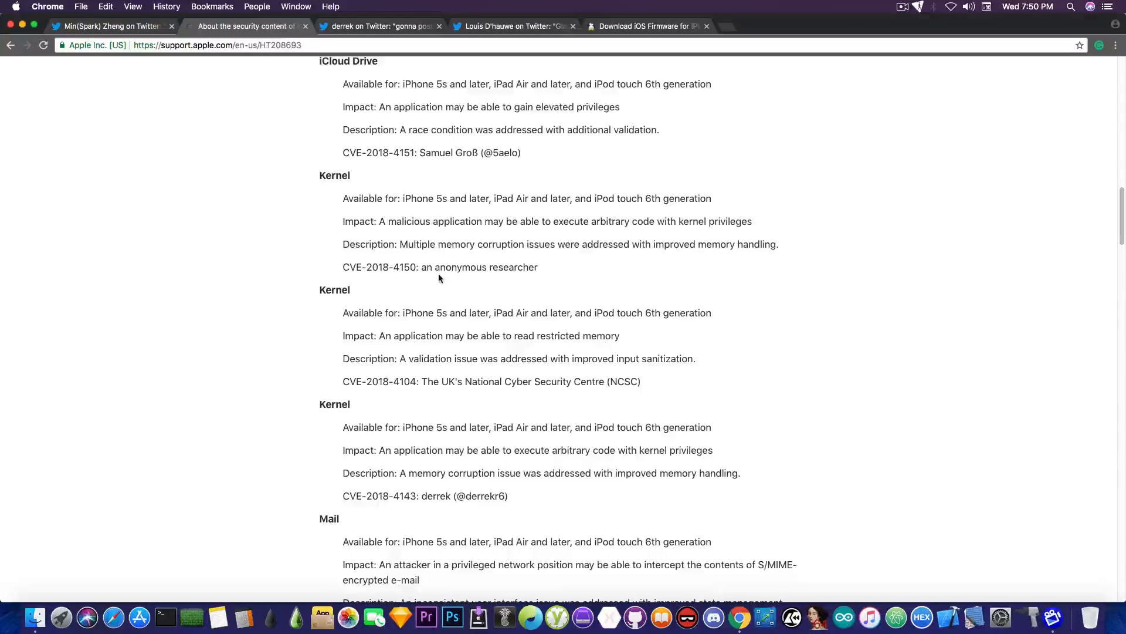
pyautogui.click(112, 26)
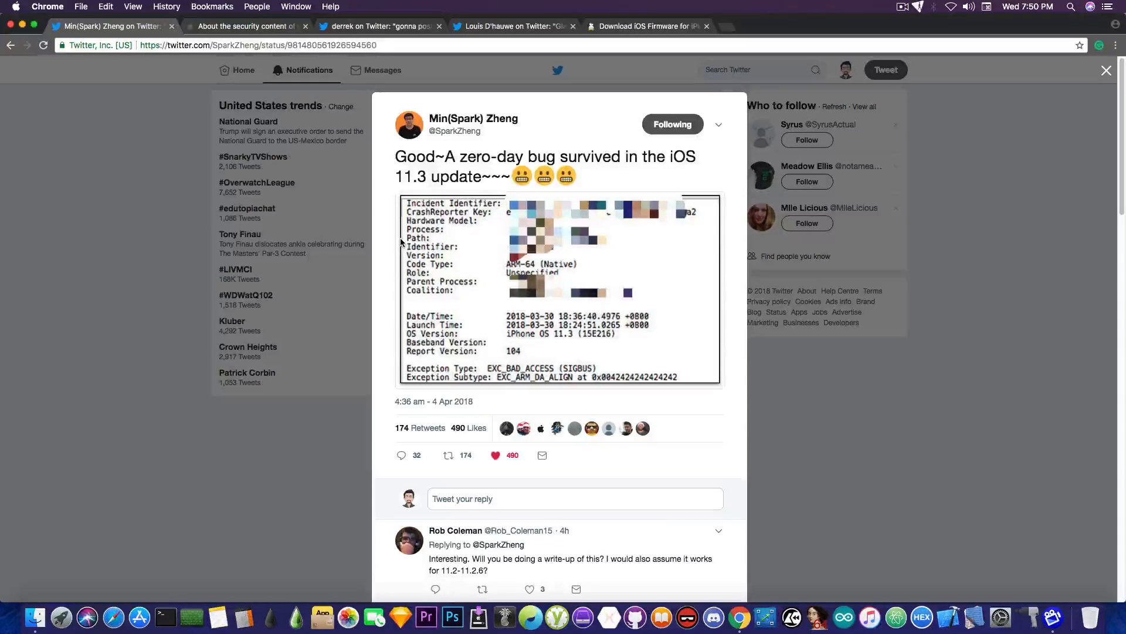
pyautogui.moveTo(329, 427)
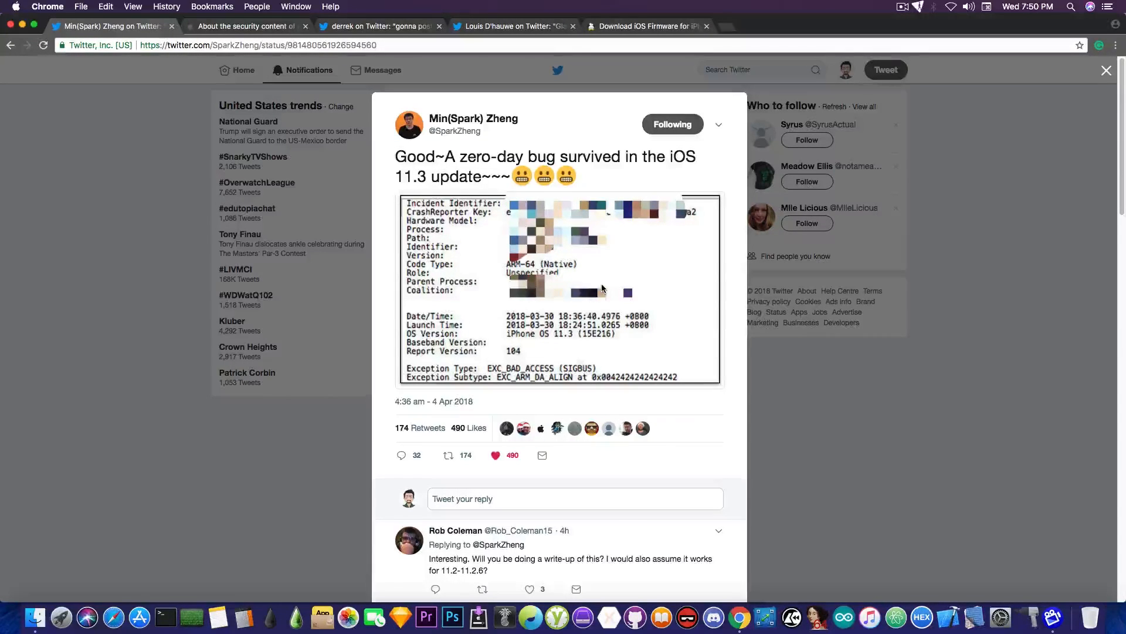
pyautogui.moveTo(559, 342)
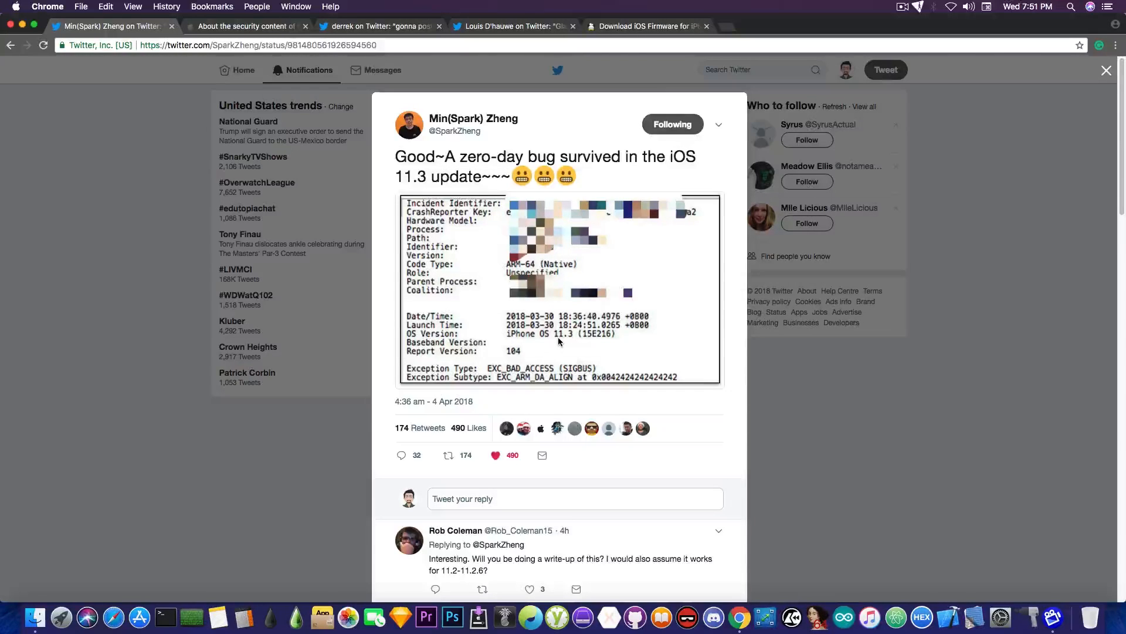
pyautogui.moveTo(591, 381)
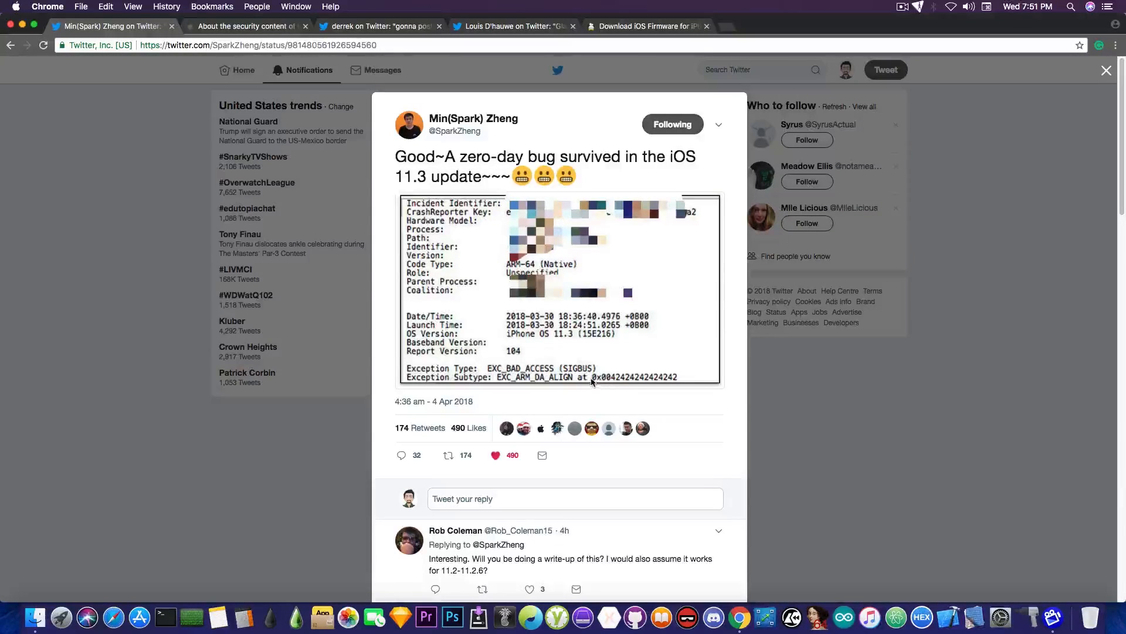
pyautogui.moveTo(495, 374)
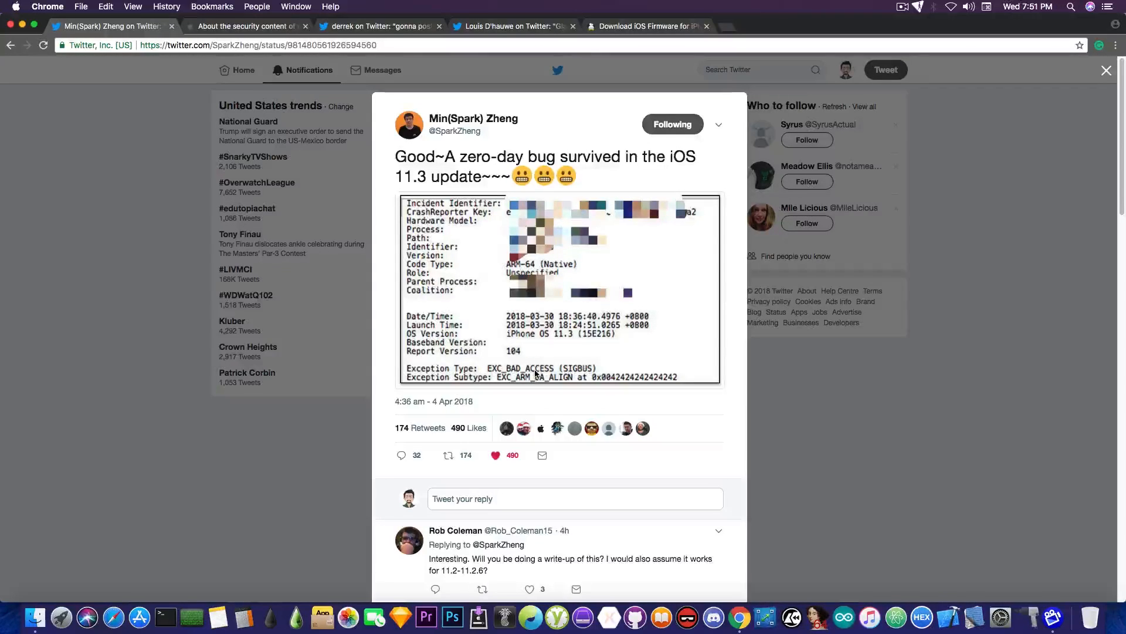
pyautogui.moveTo(604, 385)
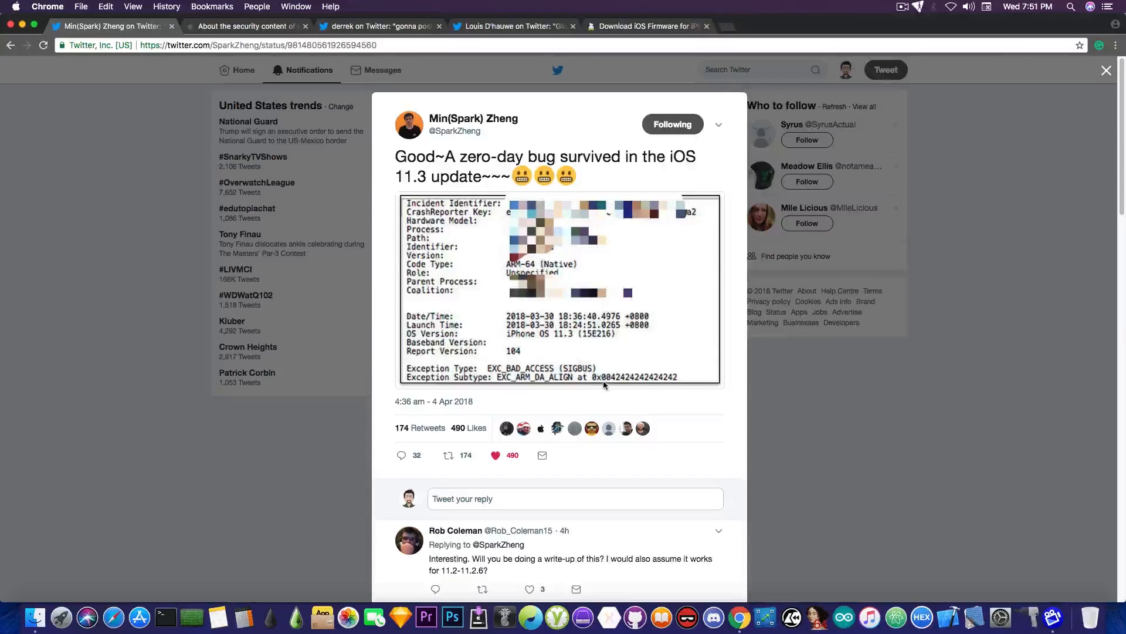
pyautogui.moveTo(657, 381)
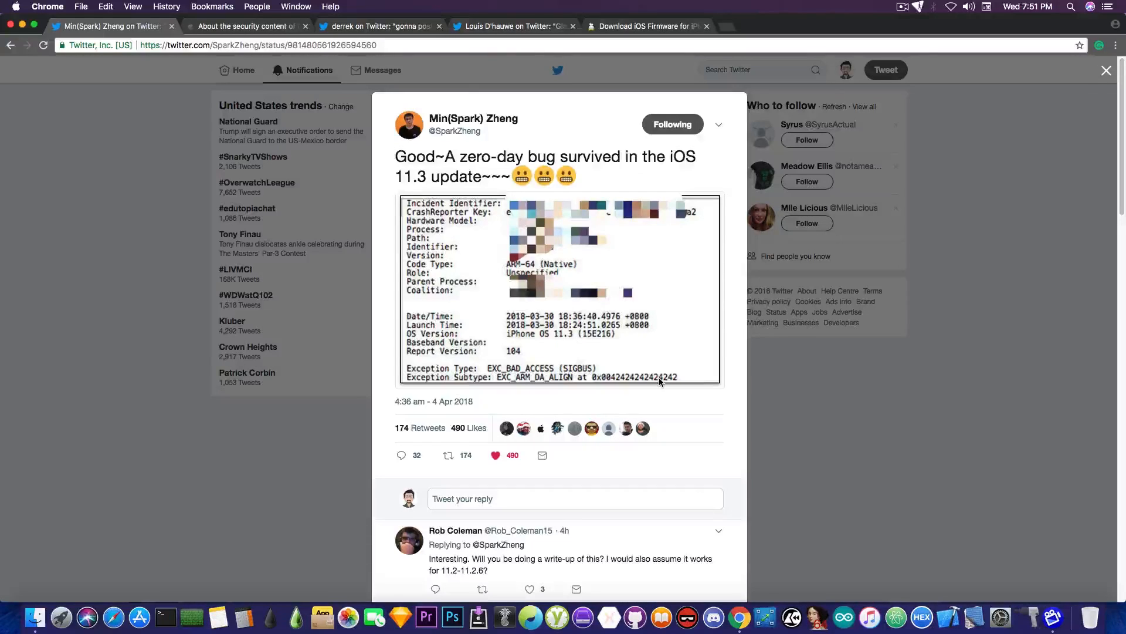
pyautogui.moveTo(652, 379)
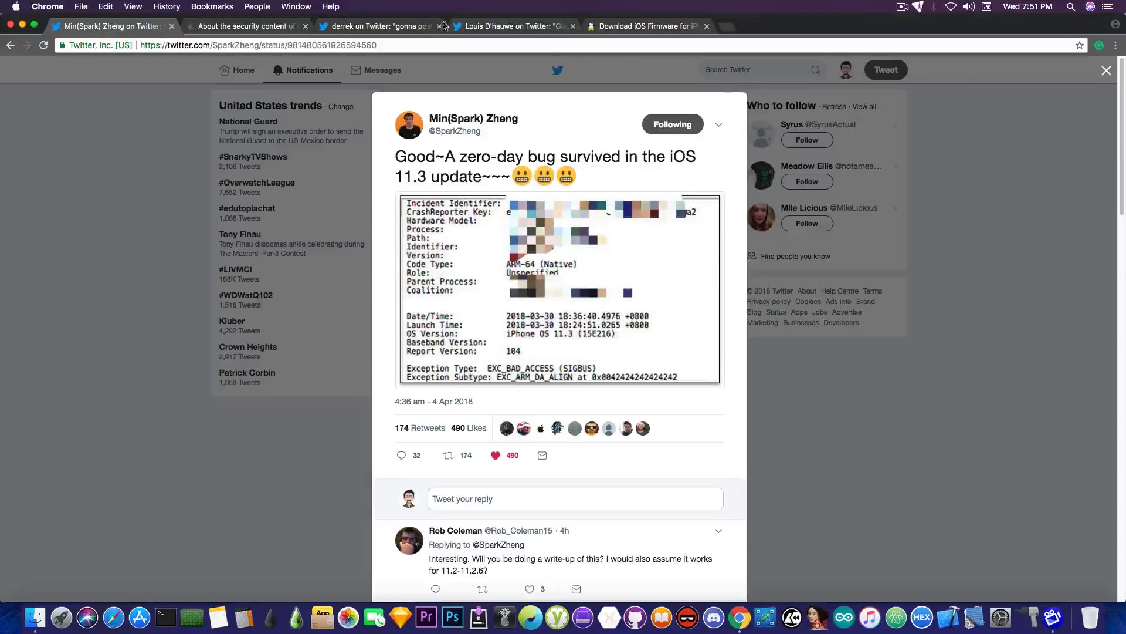
# Step: Switch to derrek's Twitter thread promising CVE-2018-4143 kernel bug details
pyautogui.click(379, 26)
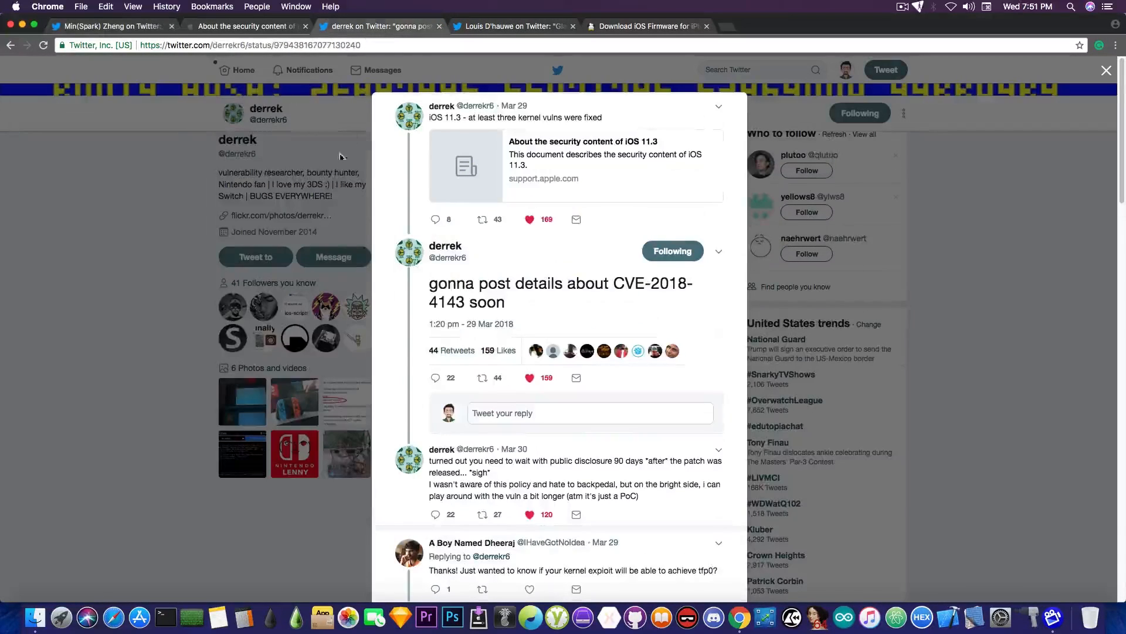
pyautogui.moveTo(258, 280)
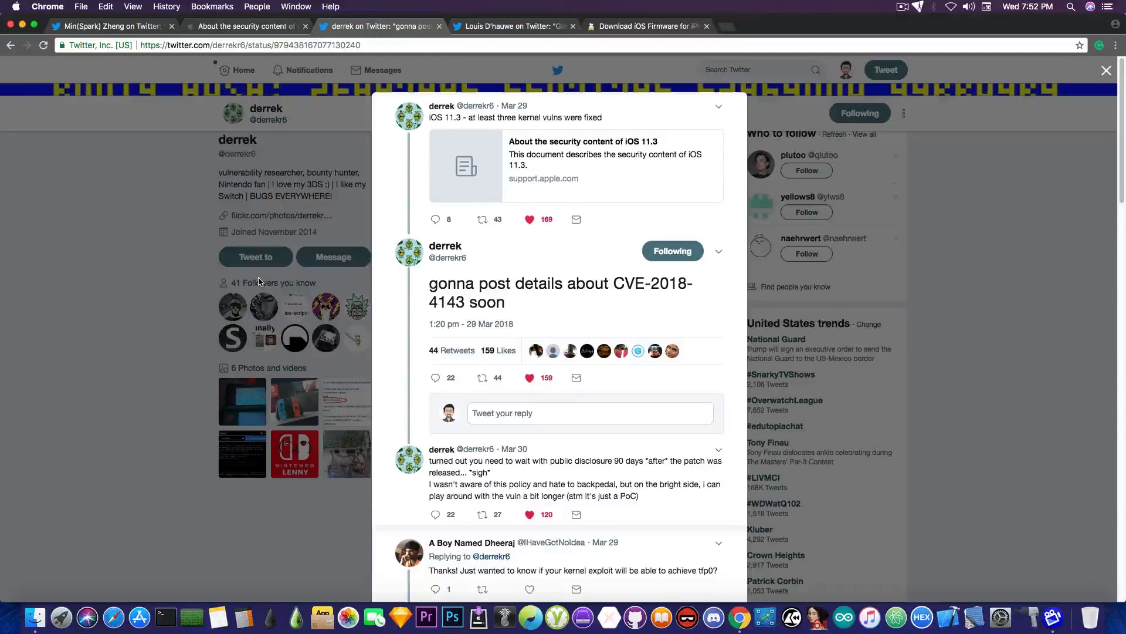
pyautogui.moveTo(479, 193)
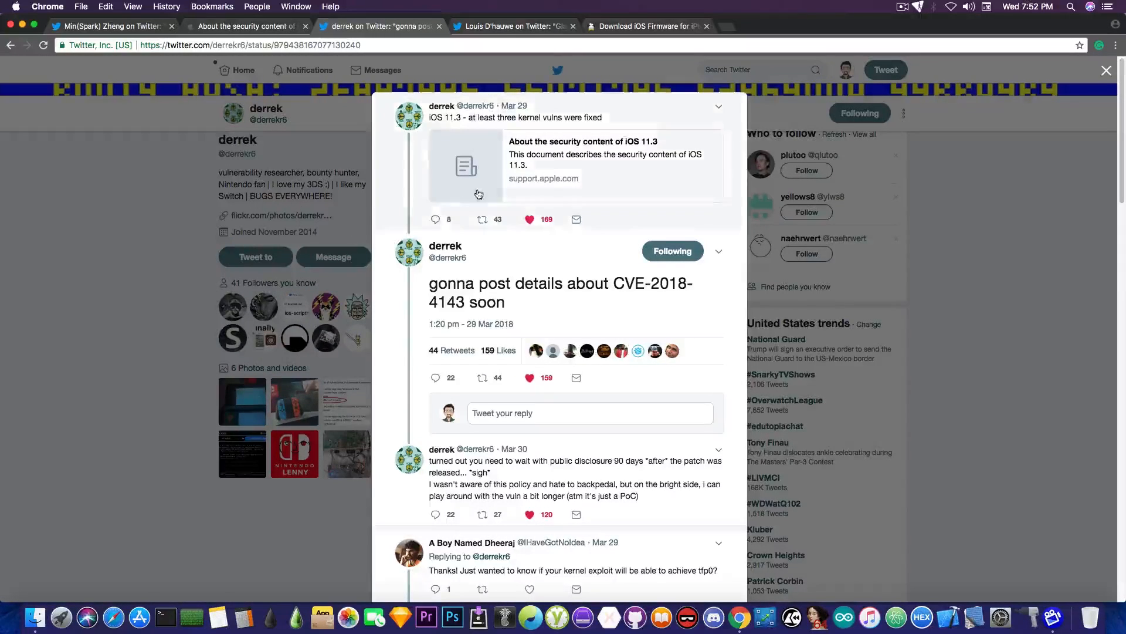
pyautogui.moveTo(445, 246)
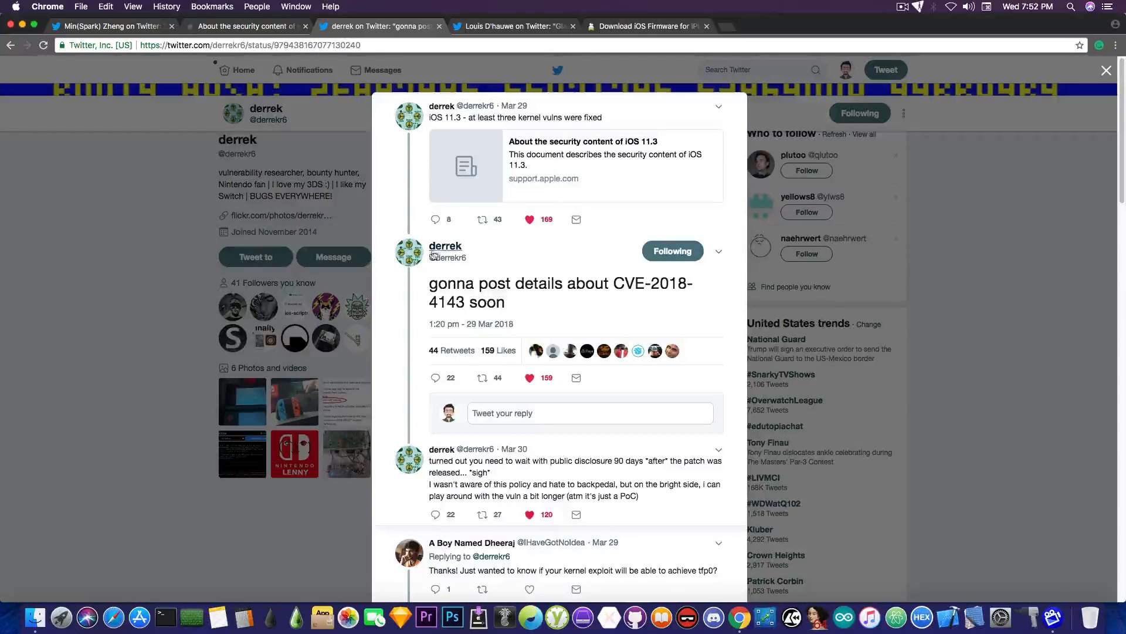
pyautogui.moveTo(532, 292)
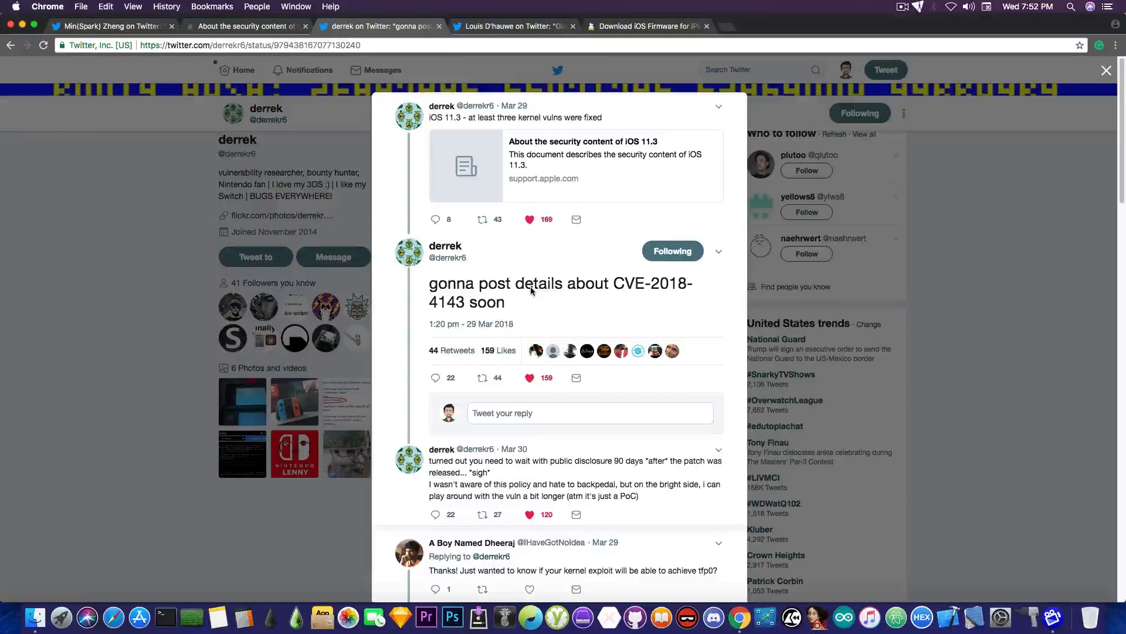
# Step: Compare the signed iPhone 7 Plus firmwares (iOS 11.3, 11.2.6) with the tweet, then restart at Step 1: Choose a product
pyautogui.click(643, 26)
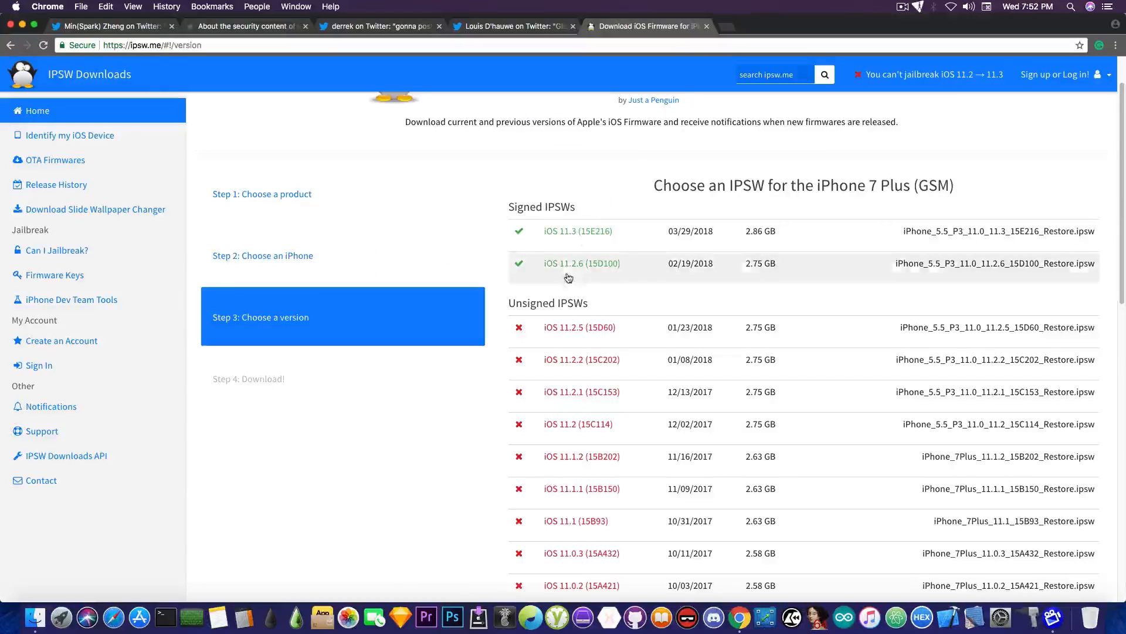
pyautogui.moveTo(601, 264)
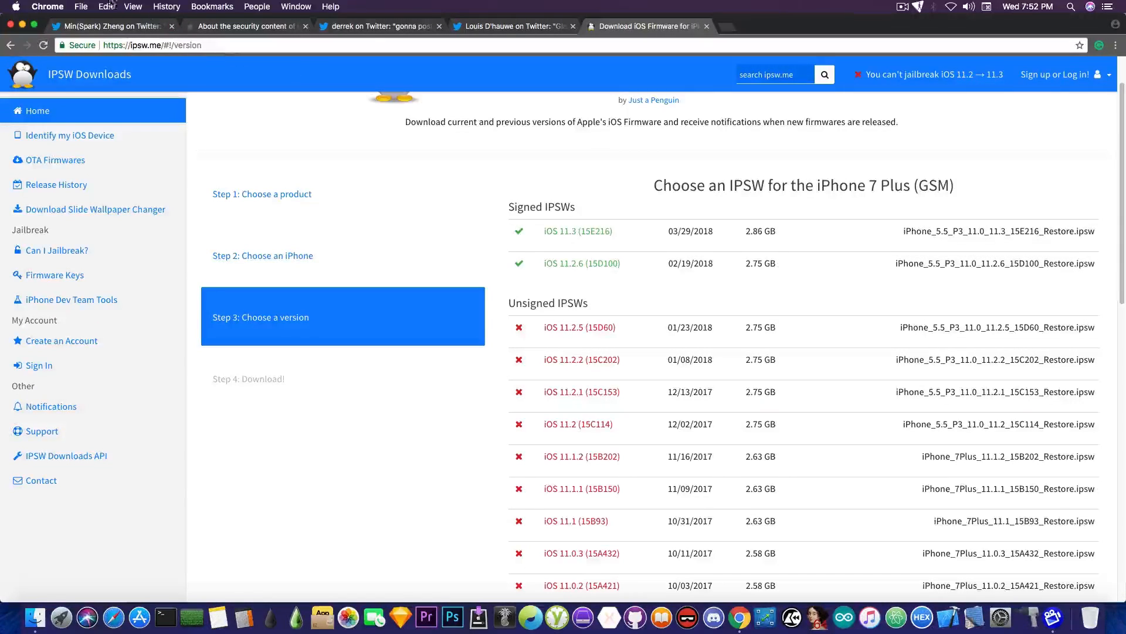
pyautogui.click(108, 26)
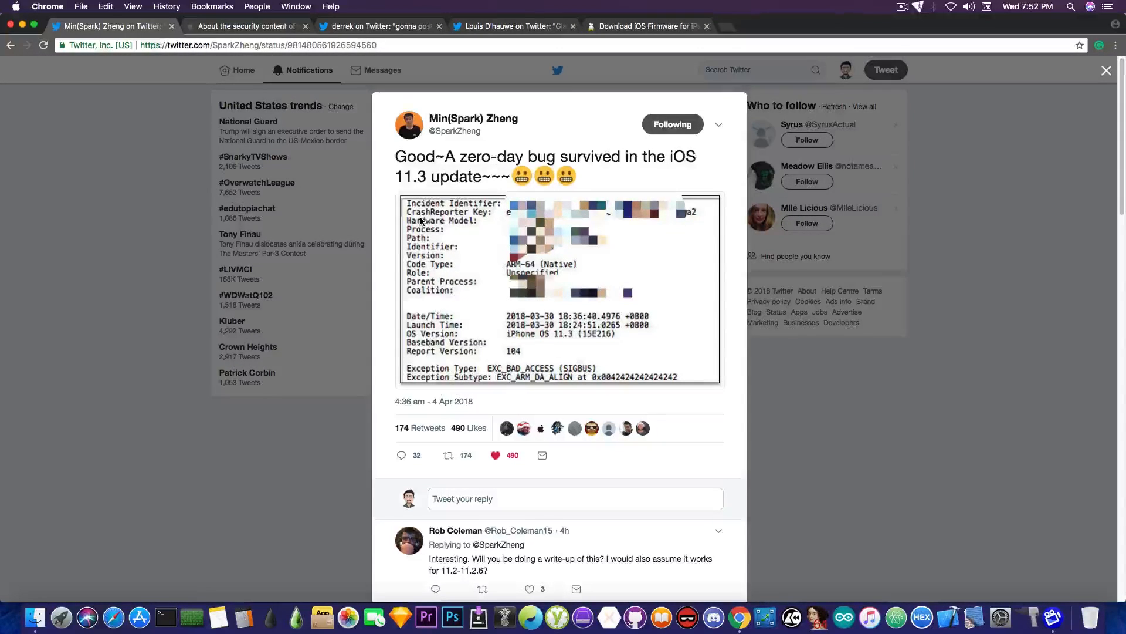
pyautogui.click(644, 26)
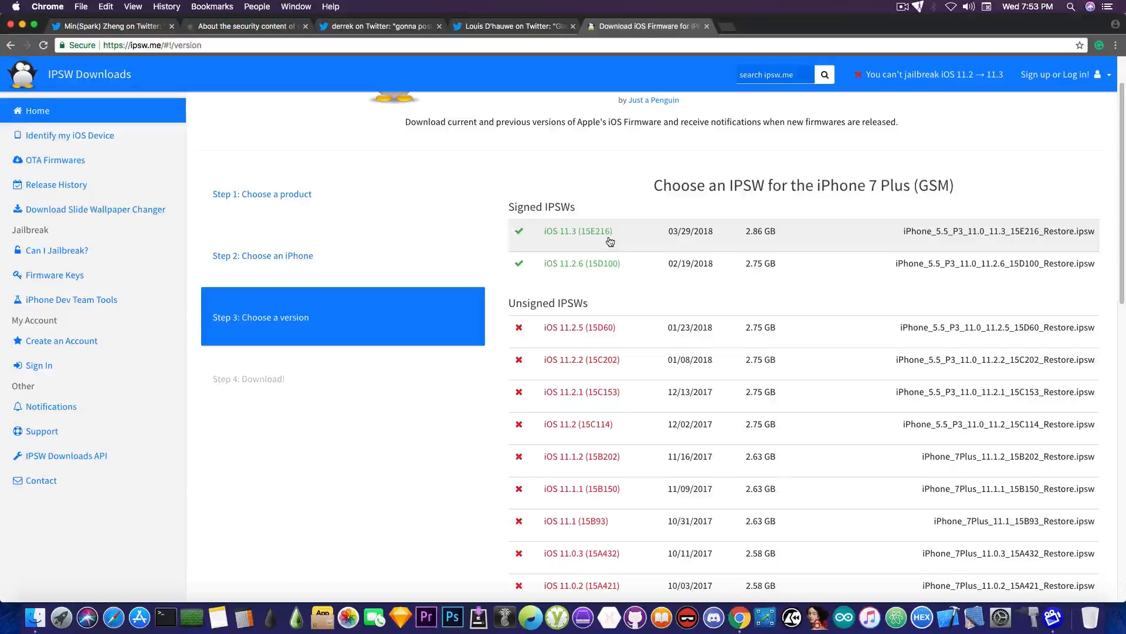
pyautogui.moveTo(596, 268)
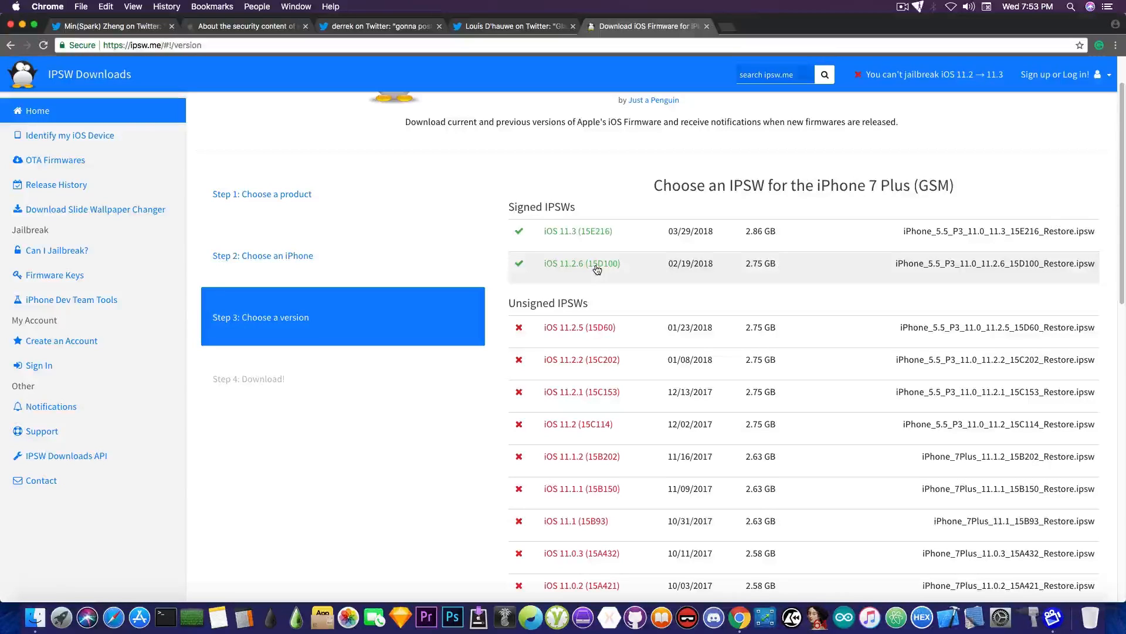
pyautogui.moveTo(575, 280)
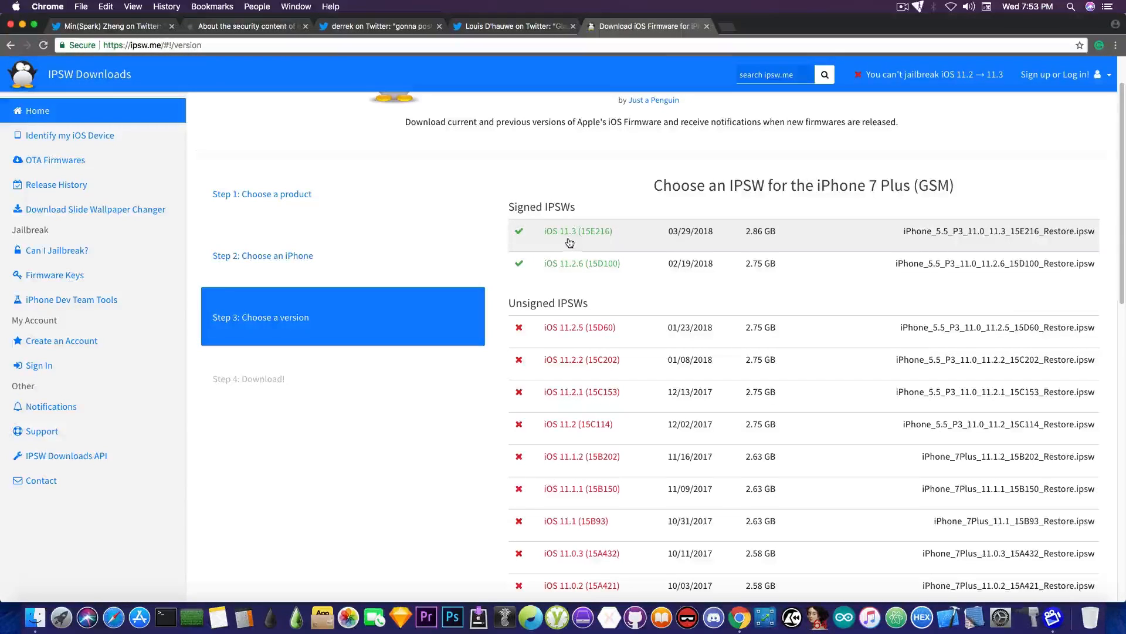
pyautogui.moveTo(587, 281)
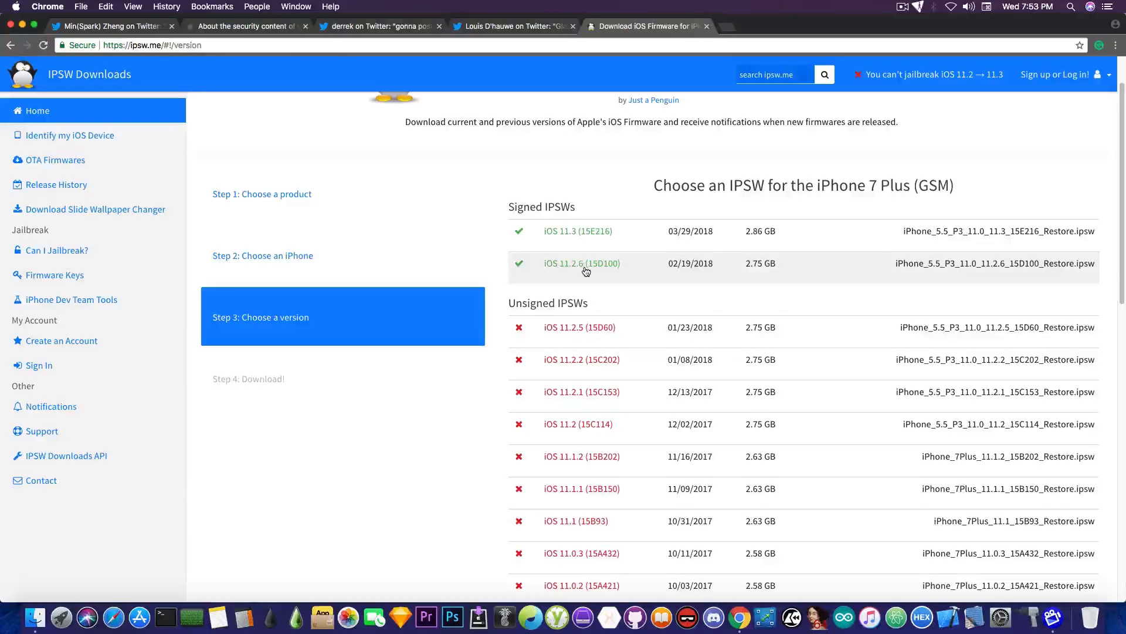
pyautogui.scroll(3)
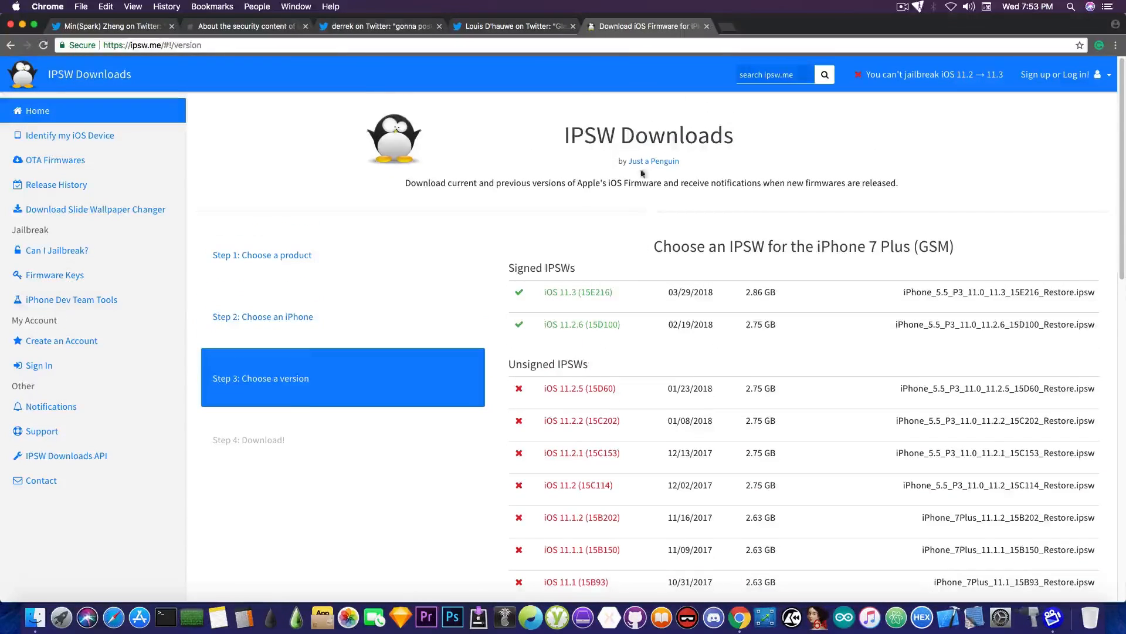
pyautogui.click(262, 255)
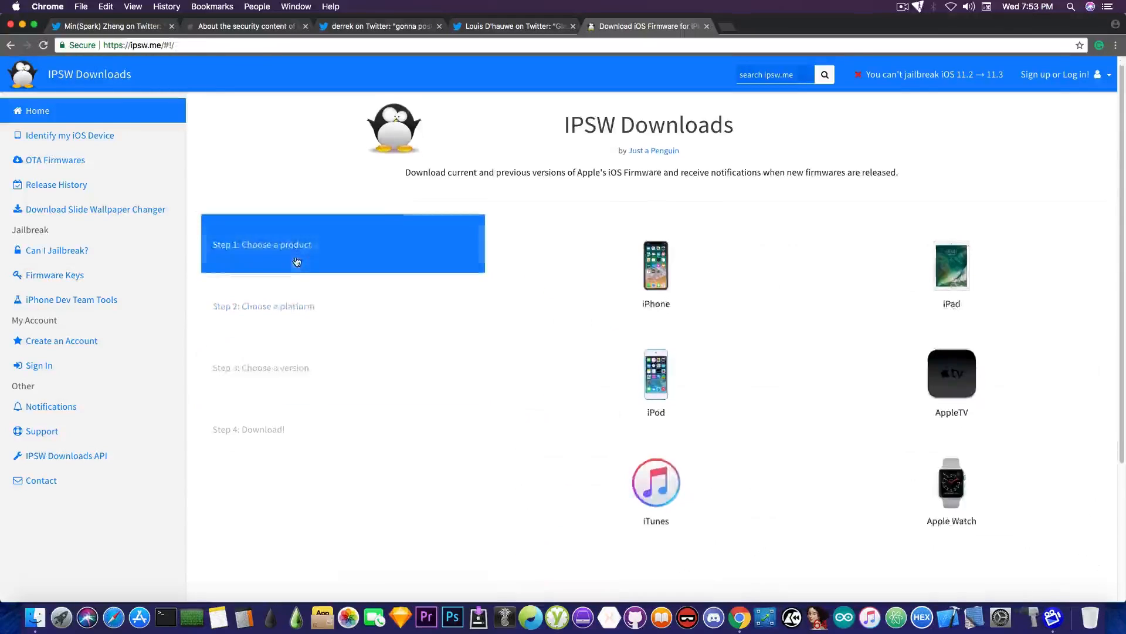
# Step: Select iPhone 8 (Global) and view the signed iOS 11.2.6 (15D100) download page
pyautogui.click(655, 267)
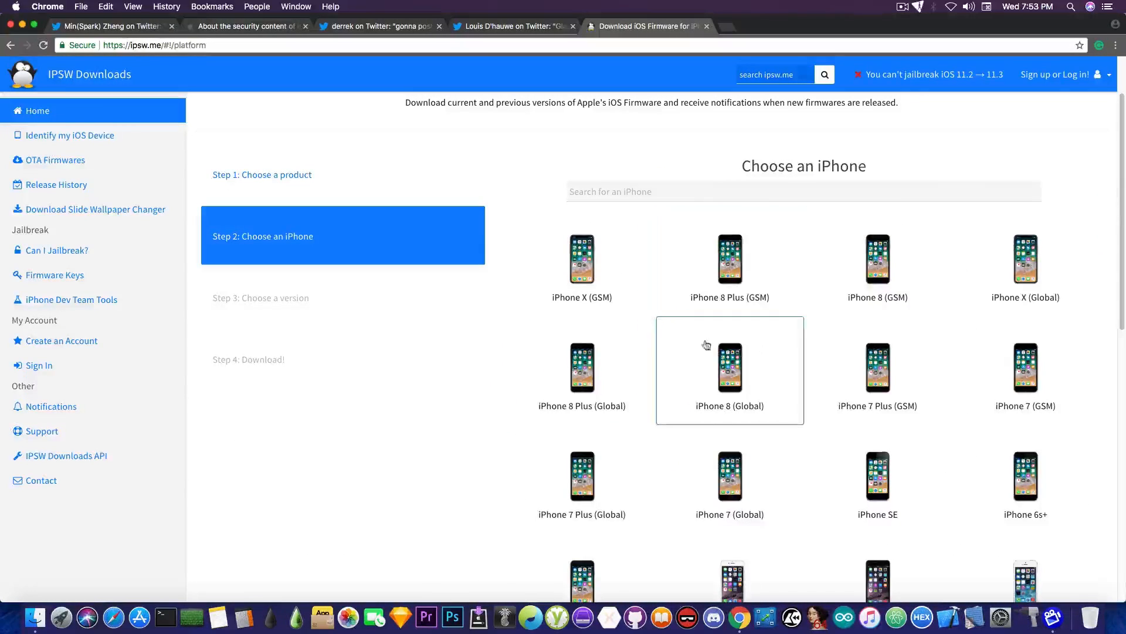
pyautogui.click(728, 370)
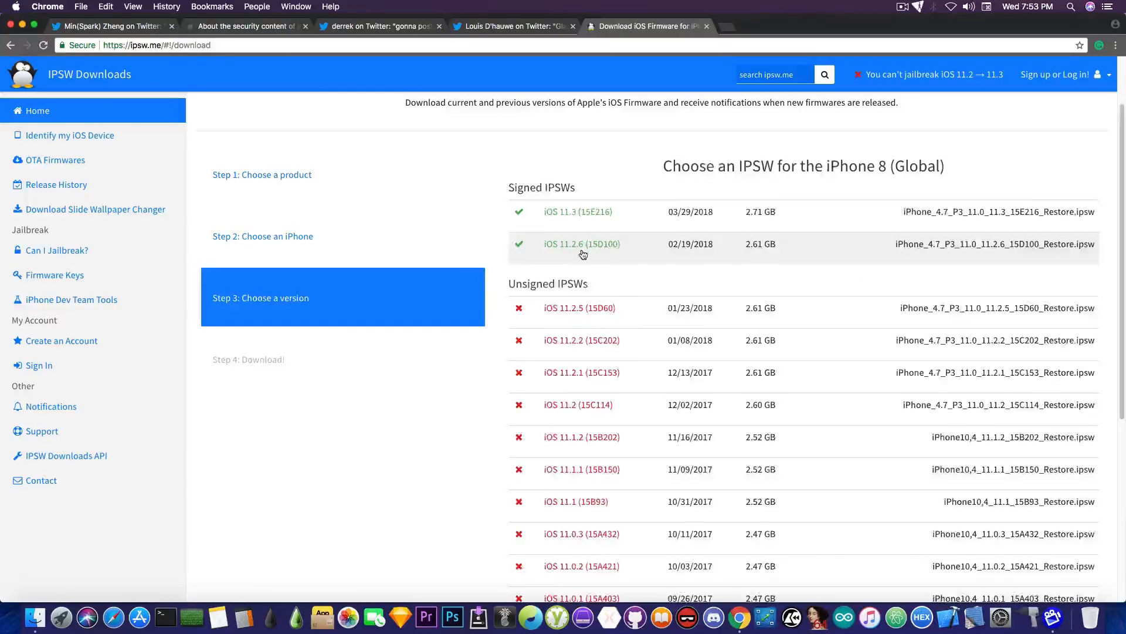
pyautogui.click(582, 244)
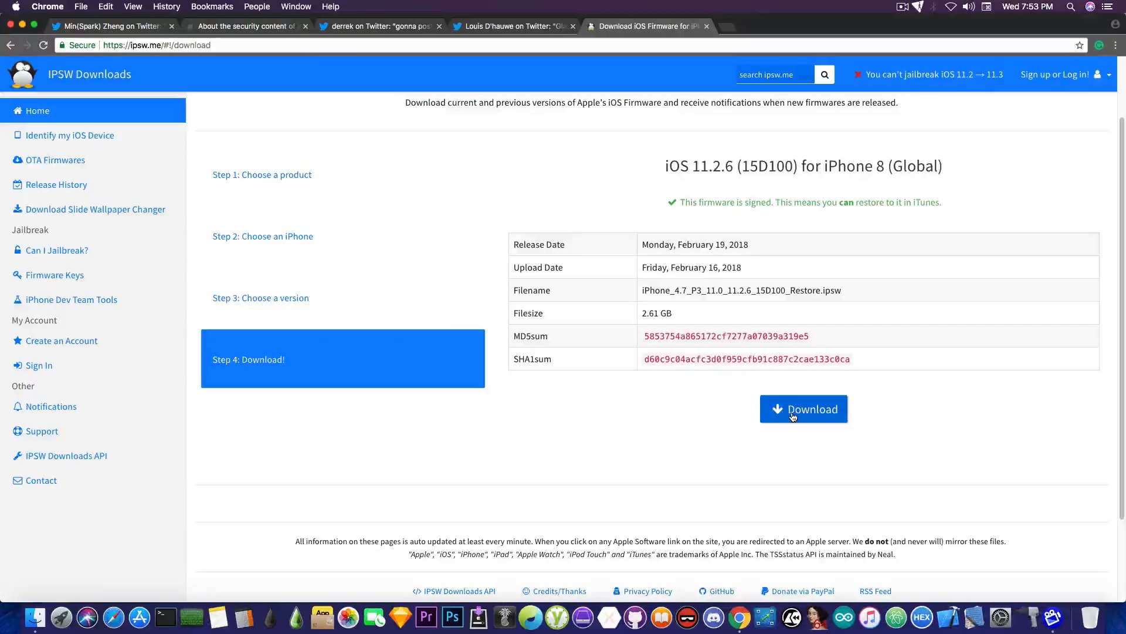
pyautogui.moveTo(771, 594)
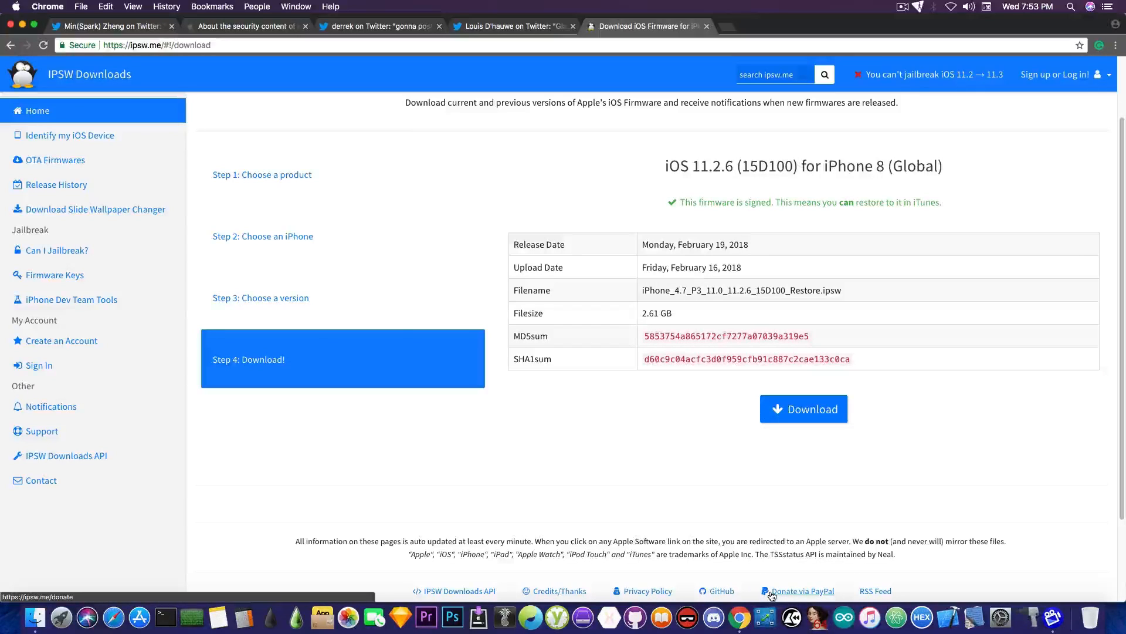
pyautogui.moveTo(693, 433)
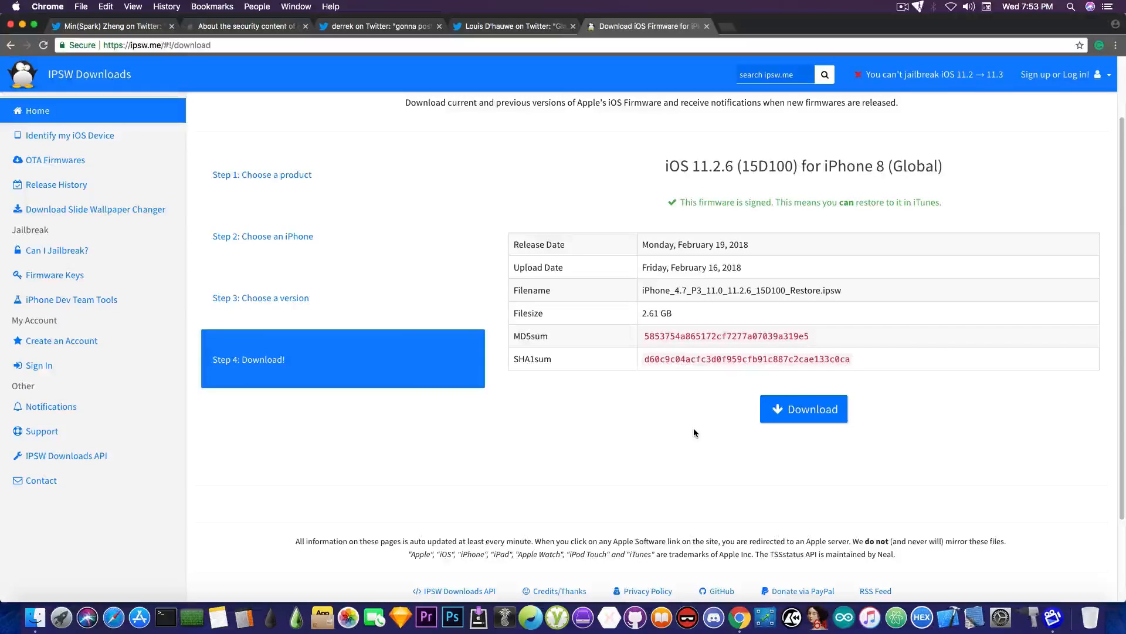
pyautogui.moveTo(728, 485)
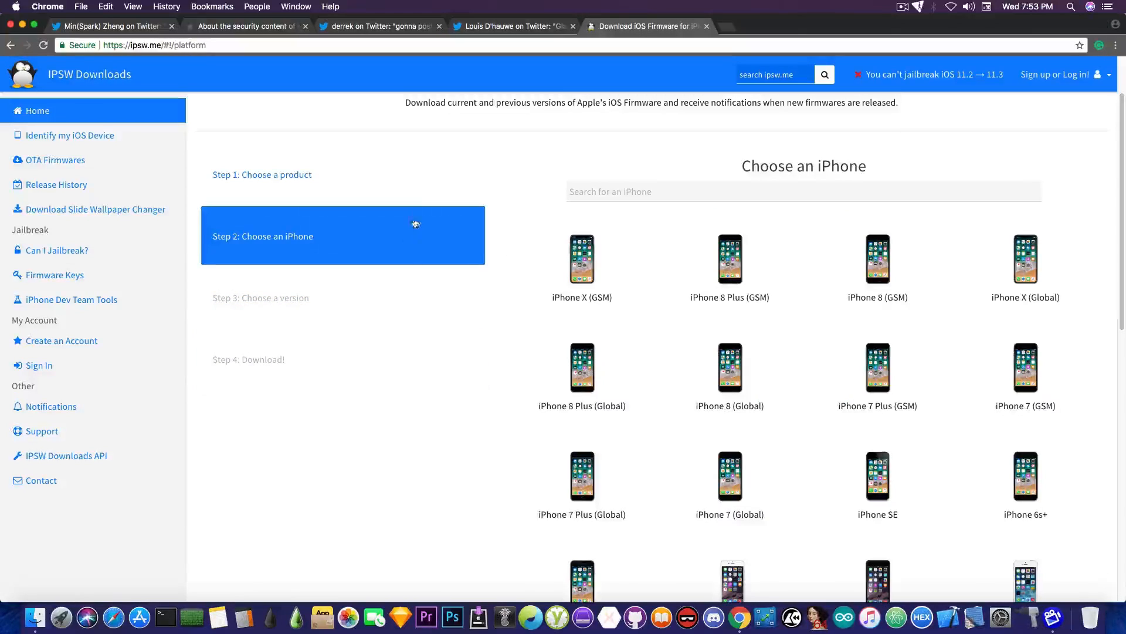
# Step: View iPhone 8 Plus (GSM) signed firmwares, then return to the zero-day tweet on Twitter
pyautogui.click(728, 258)
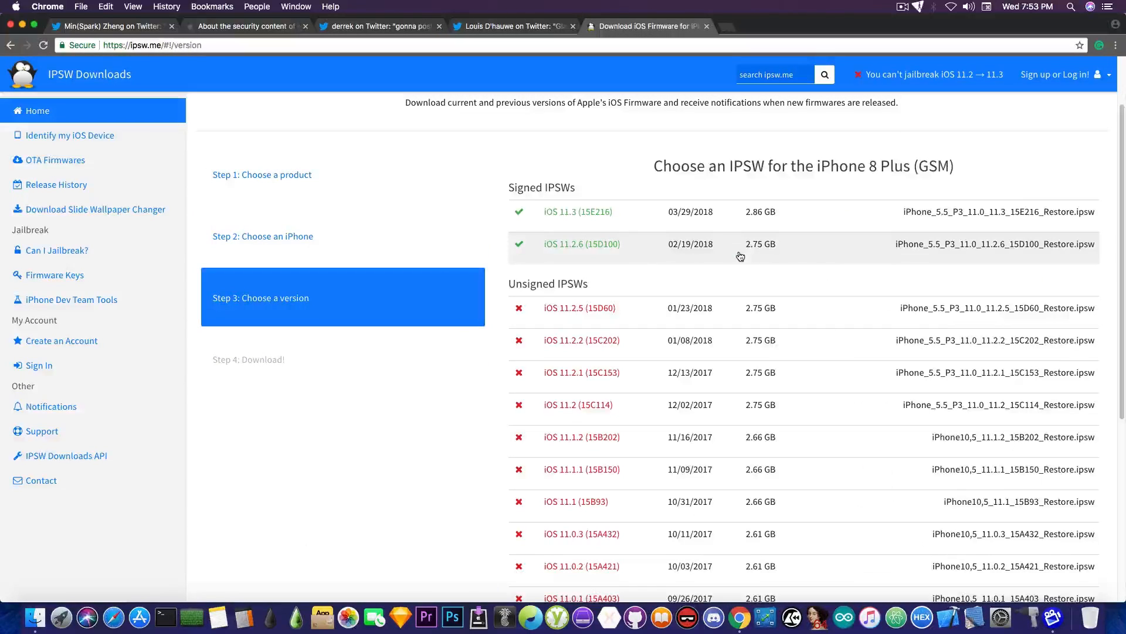
pyautogui.moveTo(507, 221)
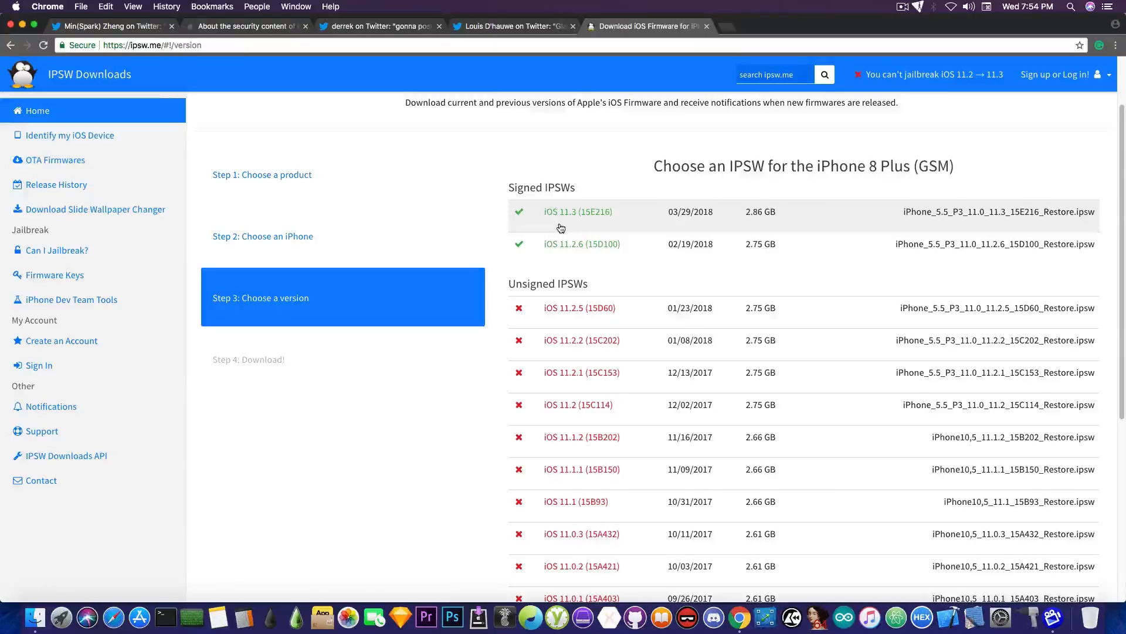
pyautogui.moveTo(600, 216)
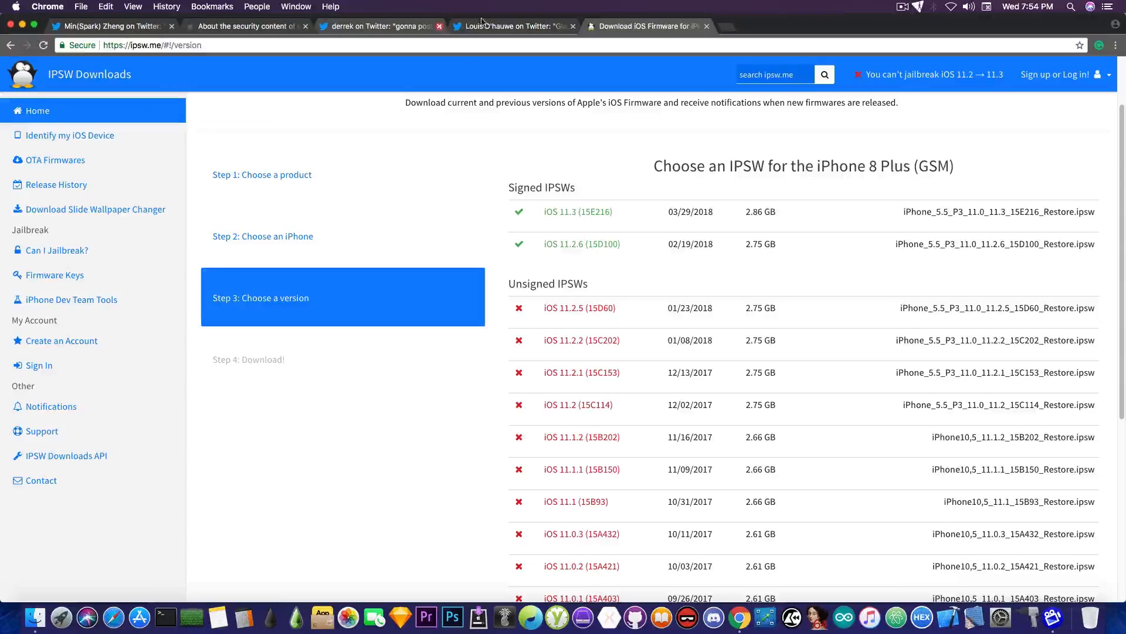
pyautogui.click(111, 26)
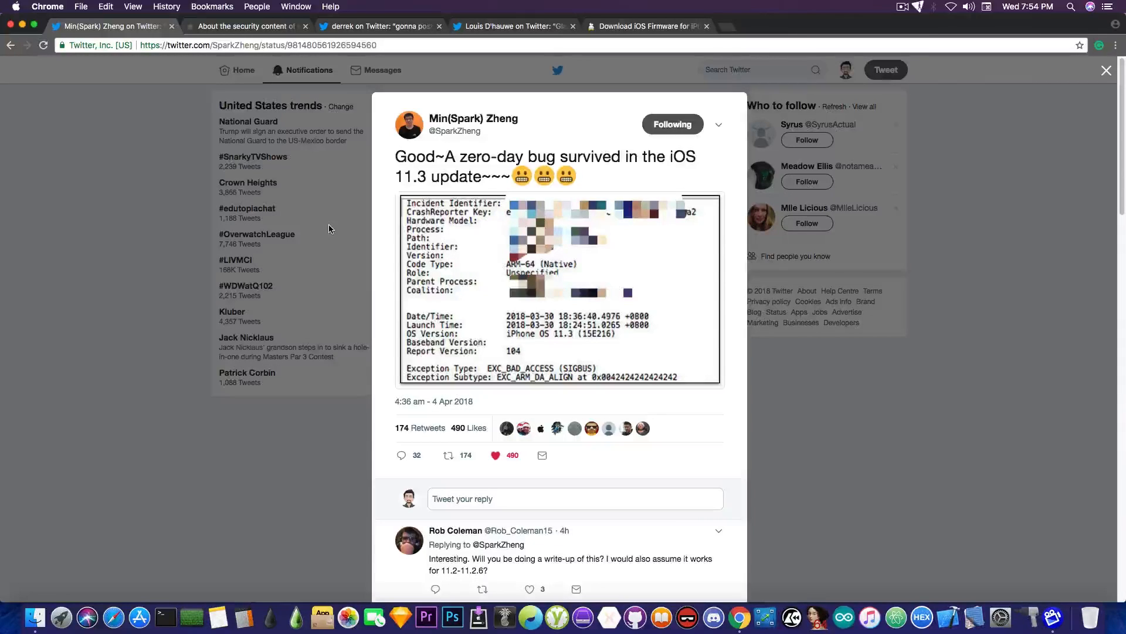
pyautogui.click(247, 26)
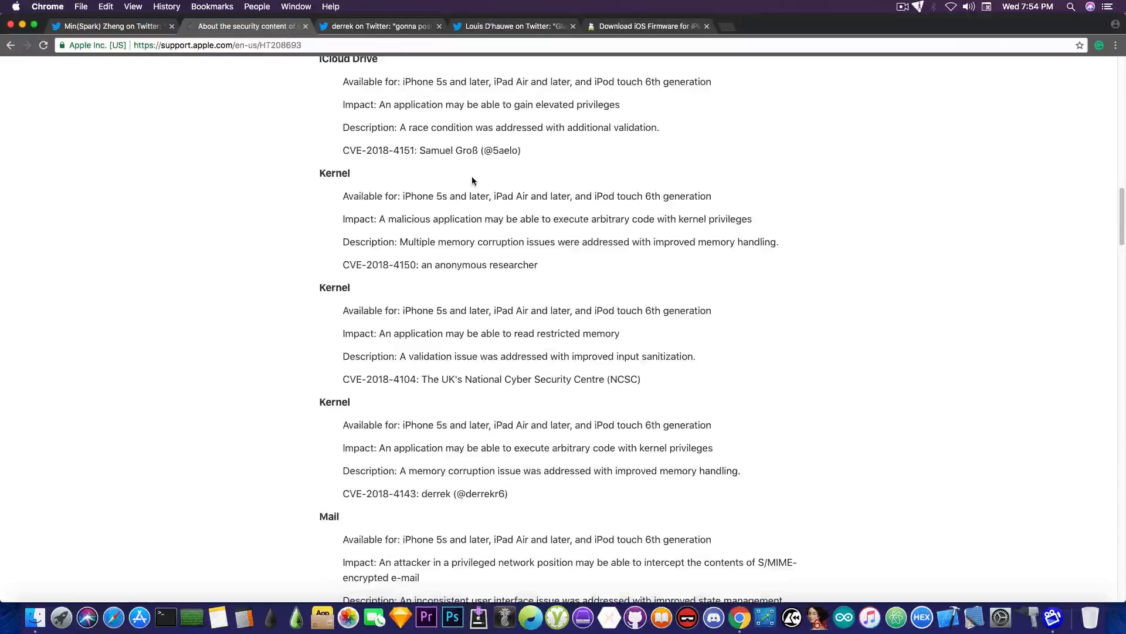
pyautogui.scroll(-3)
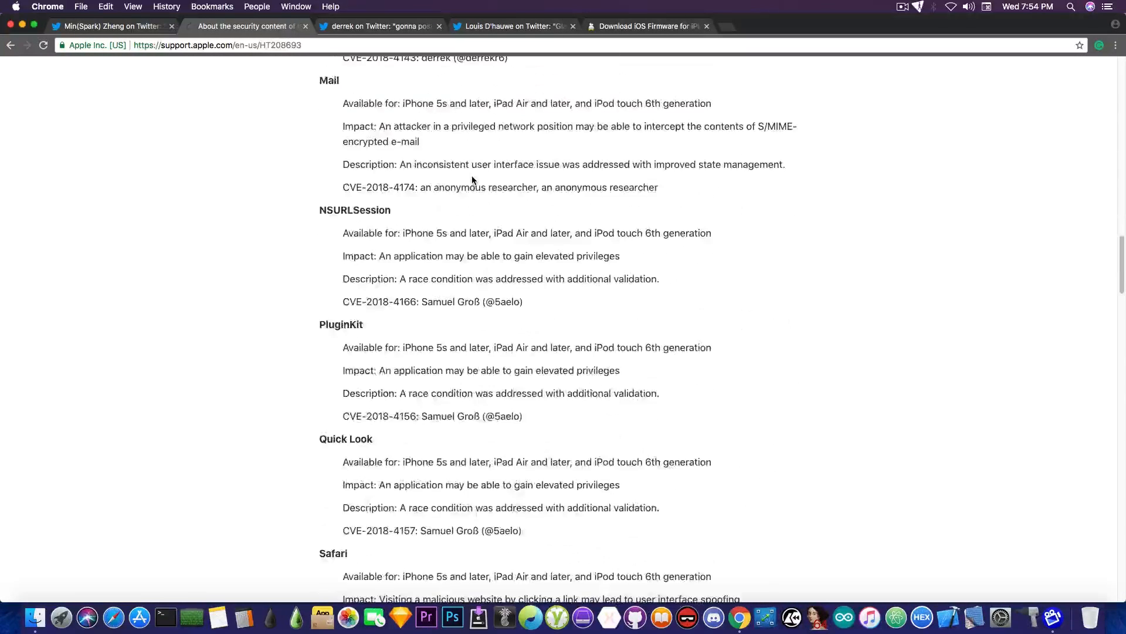
pyautogui.scroll(-3)
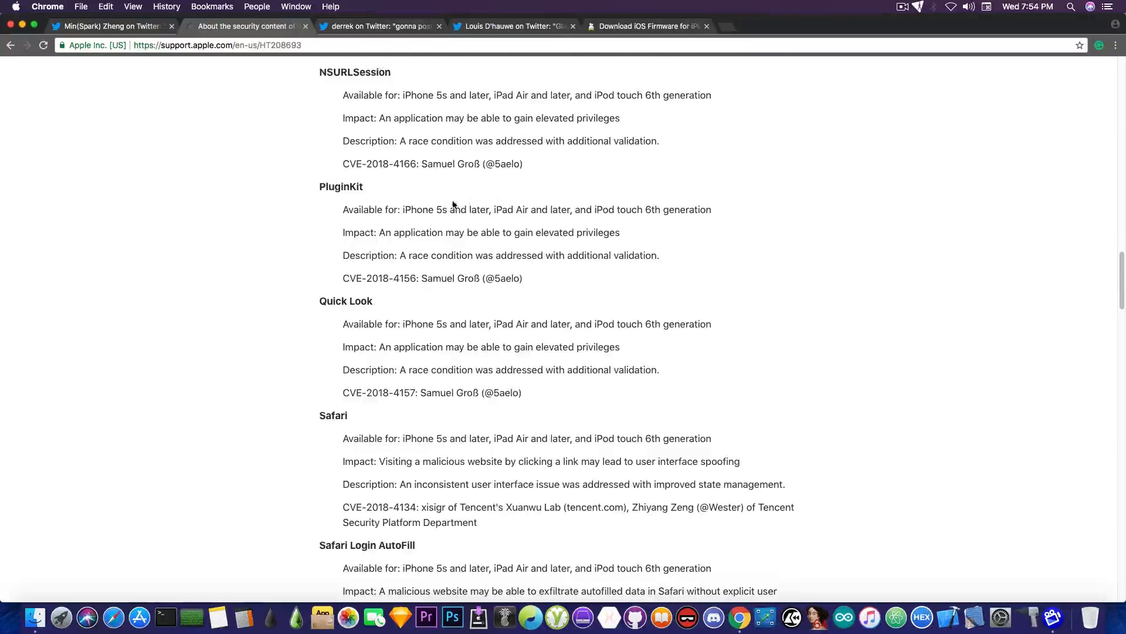
pyautogui.click(108, 25)
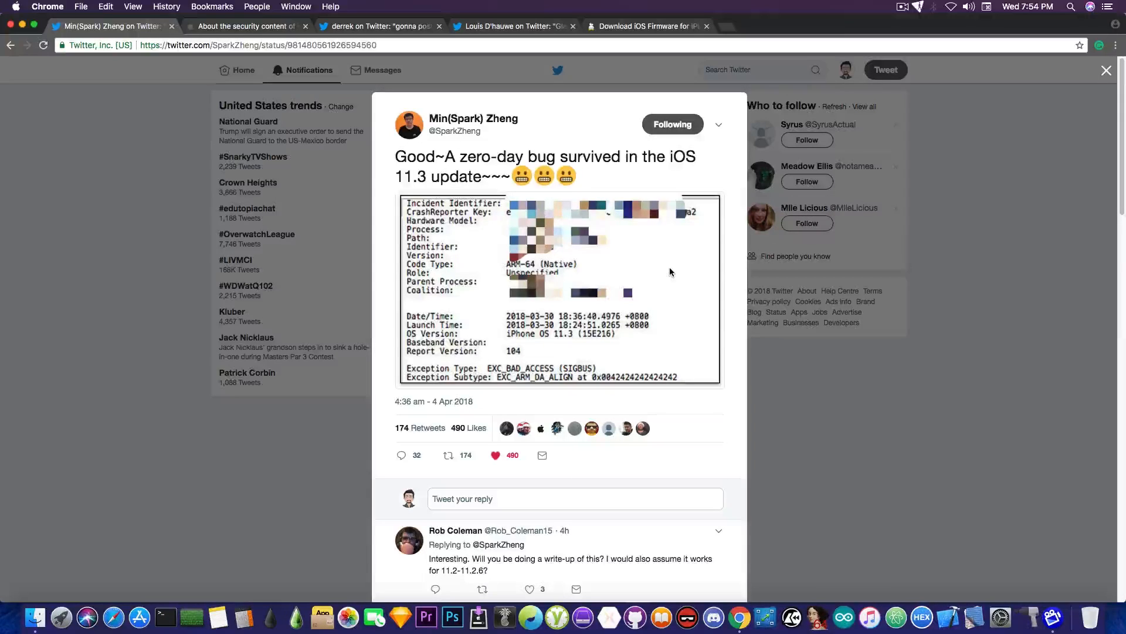
pyautogui.moveTo(596, 250)
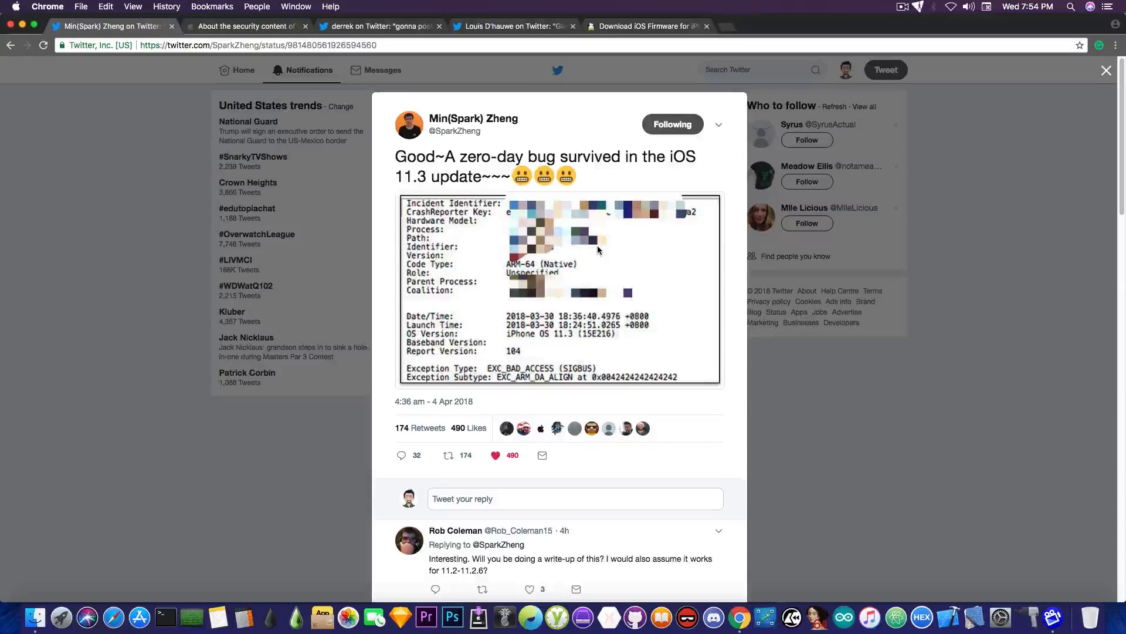
pyautogui.moveTo(451, 142)
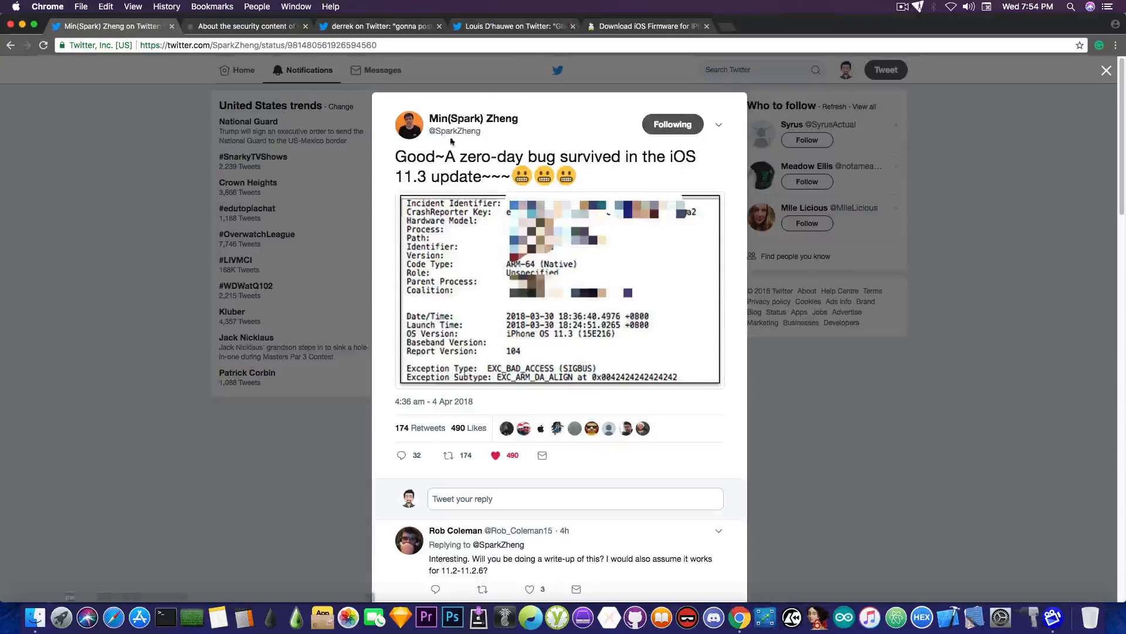
pyautogui.moveTo(473, 119)
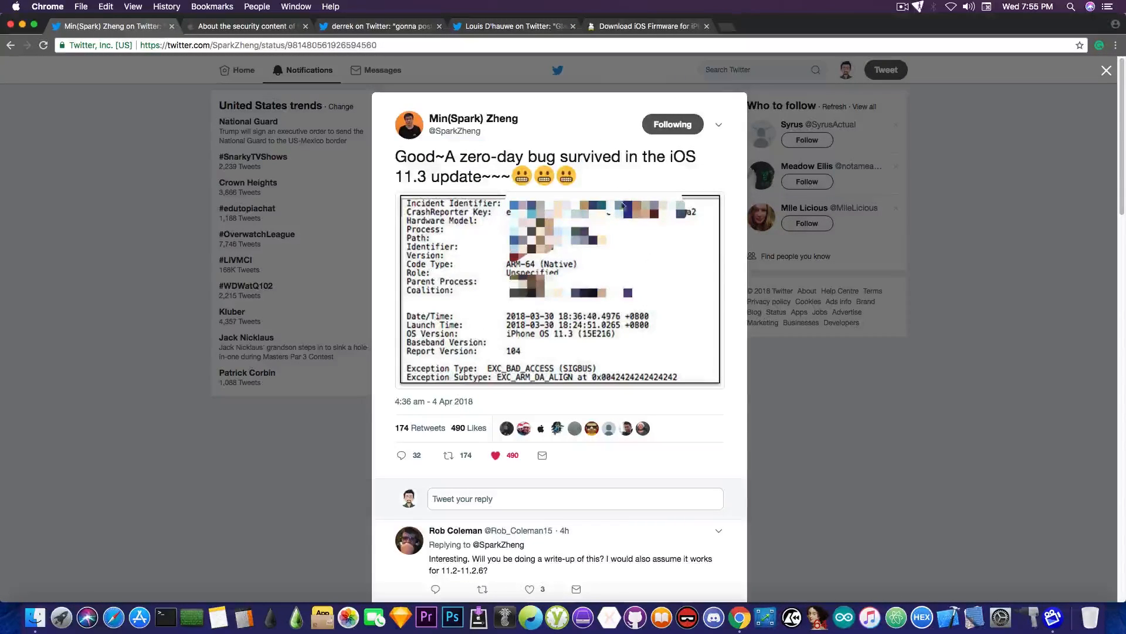
# Step: Bring the ipsw.me iPhone 8 Plus (GSM) firmware list back up
pyautogui.click(644, 26)
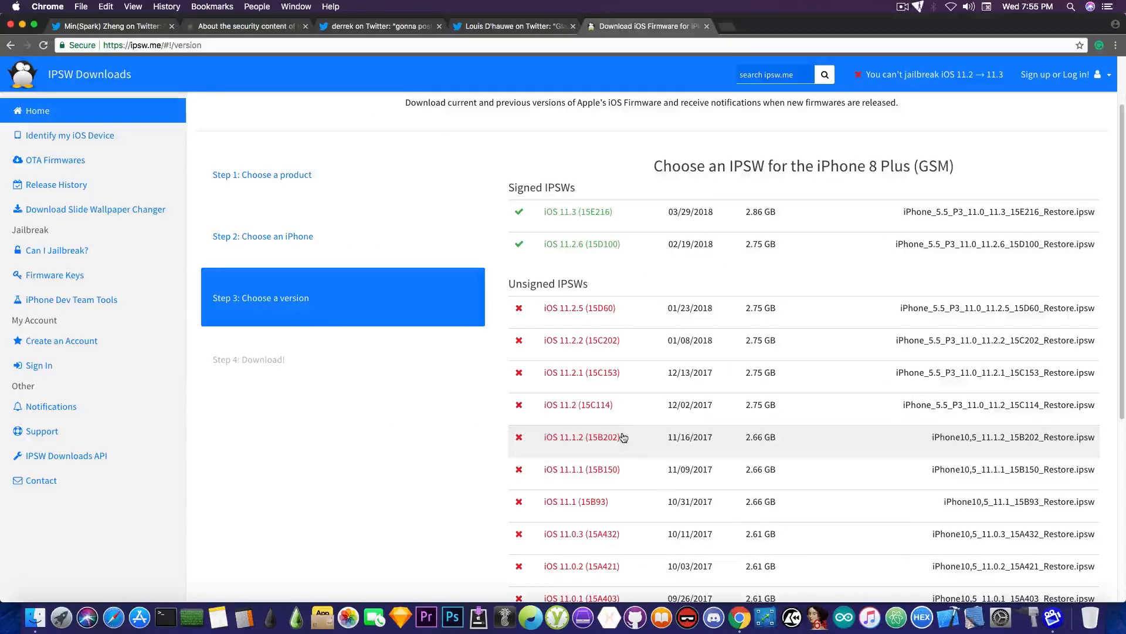
pyautogui.moveTo(645, 377)
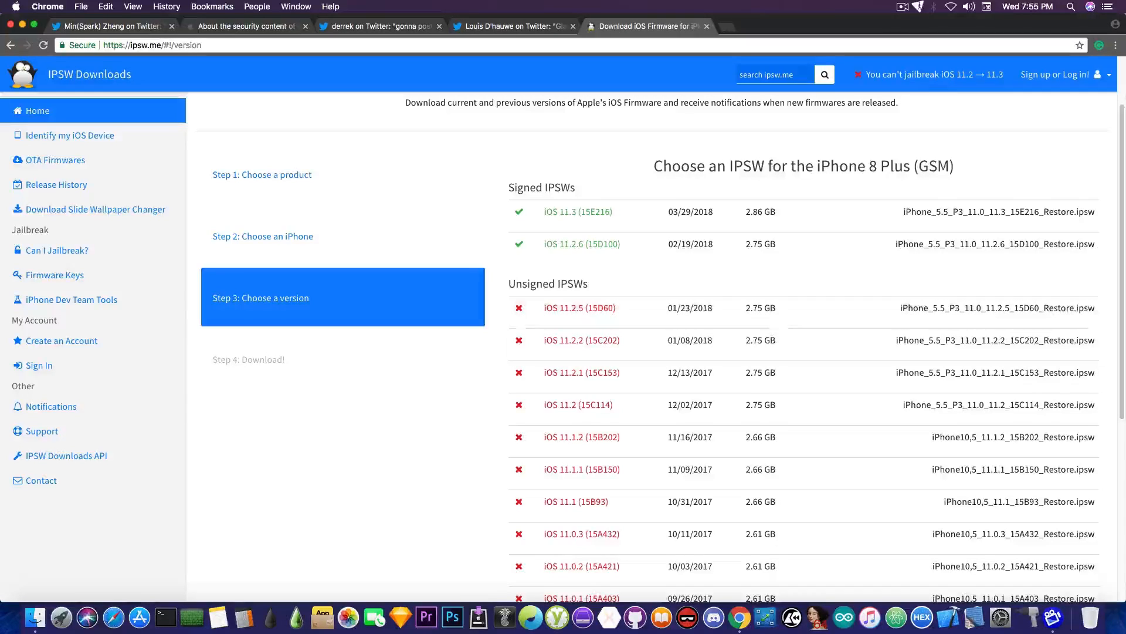
pyautogui.click(247, 26)
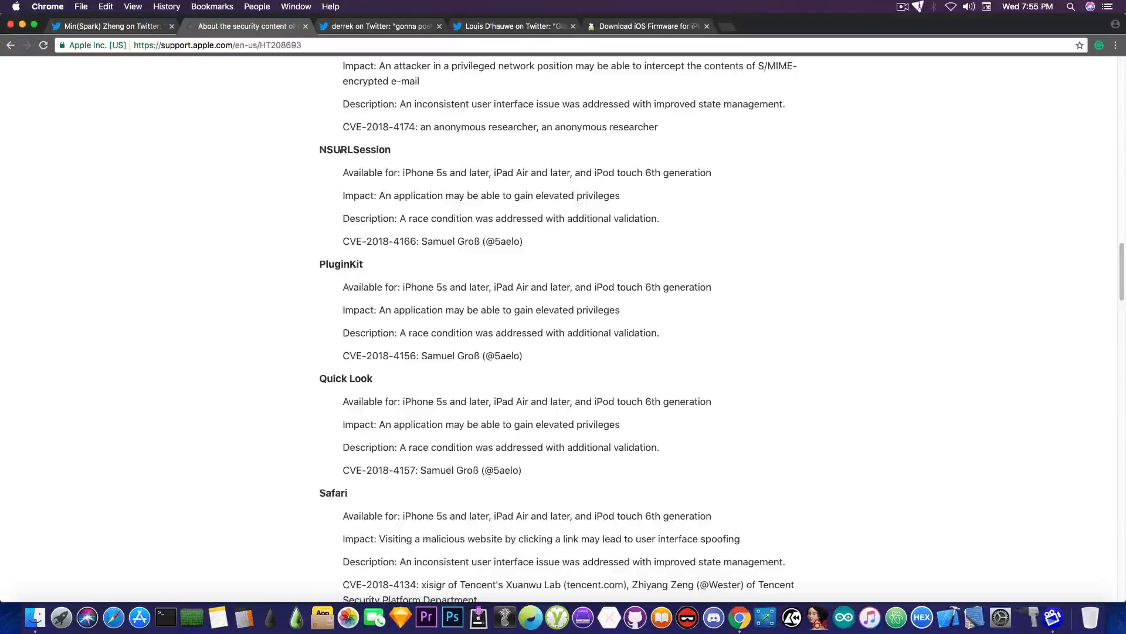
pyautogui.scroll(3)
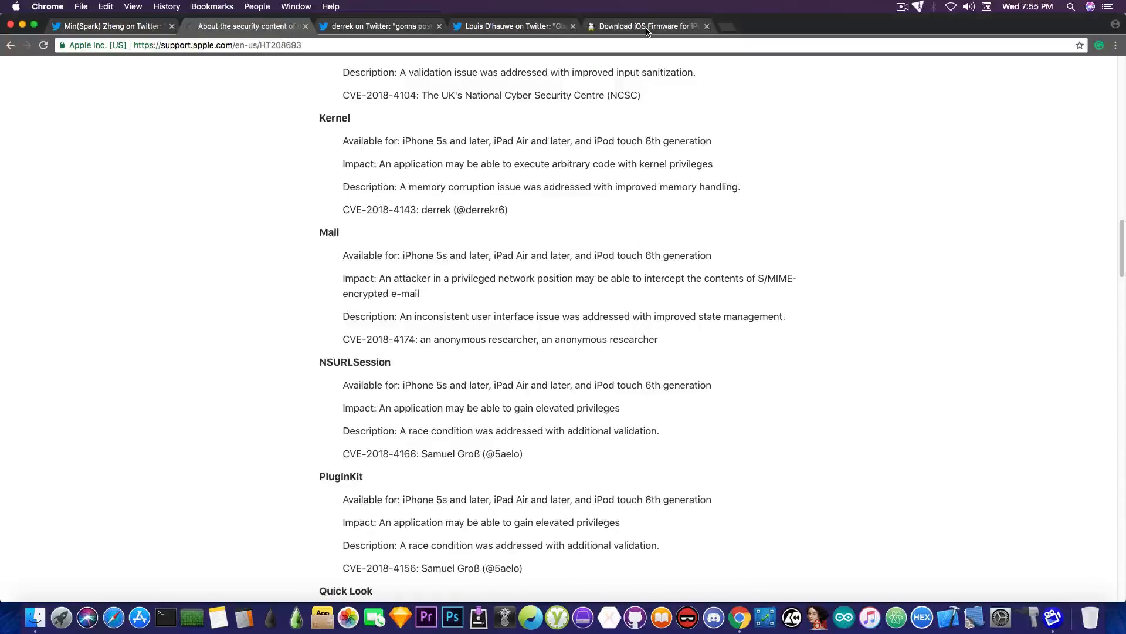
pyautogui.click(644, 26)
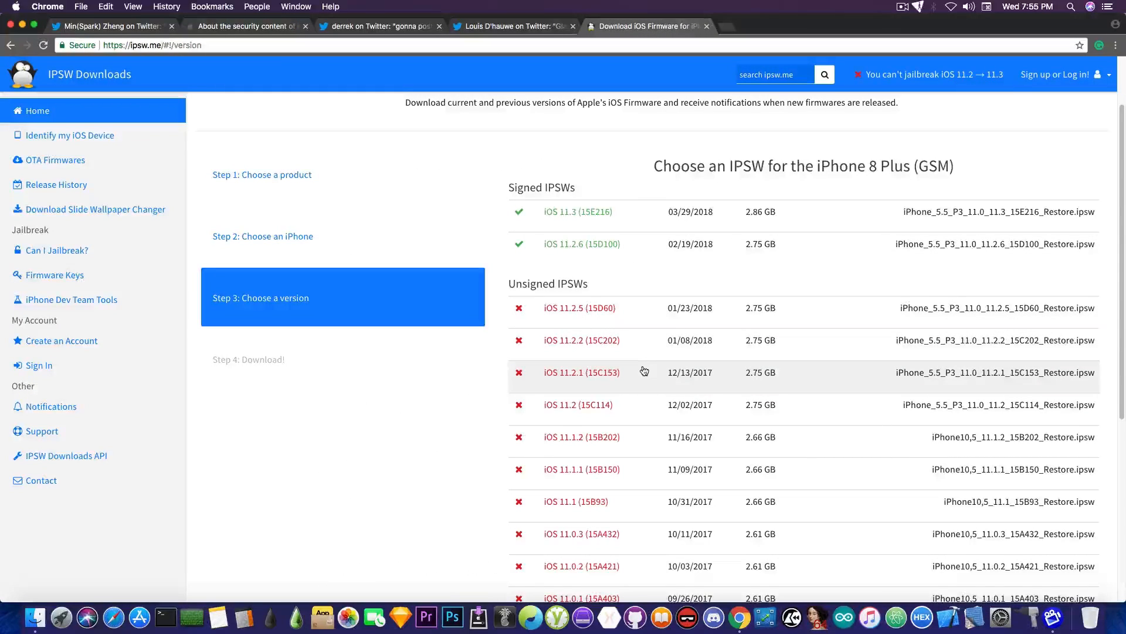
pyautogui.moveTo(614, 405)
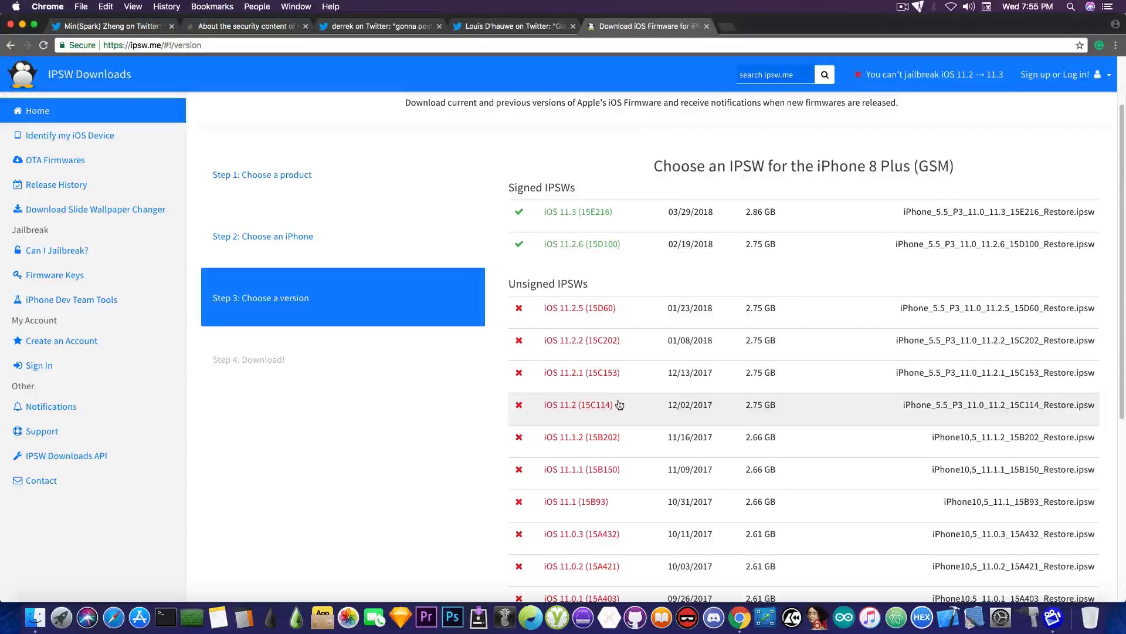
pyautogui.moveTo(630, 385)
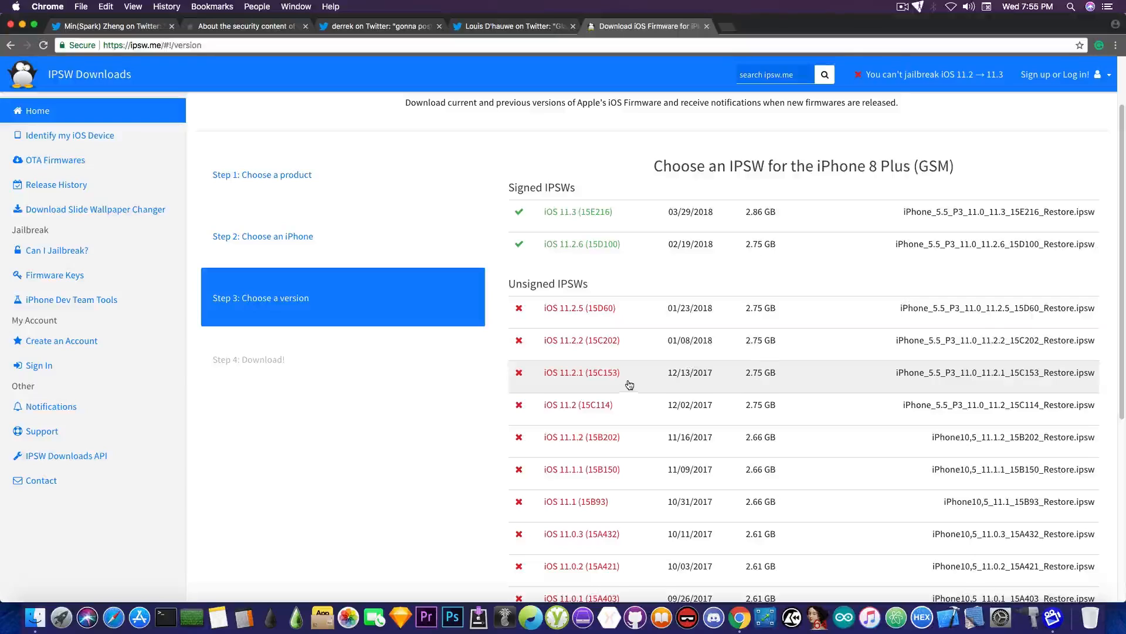
pyautogui.moveTo(632, 350)
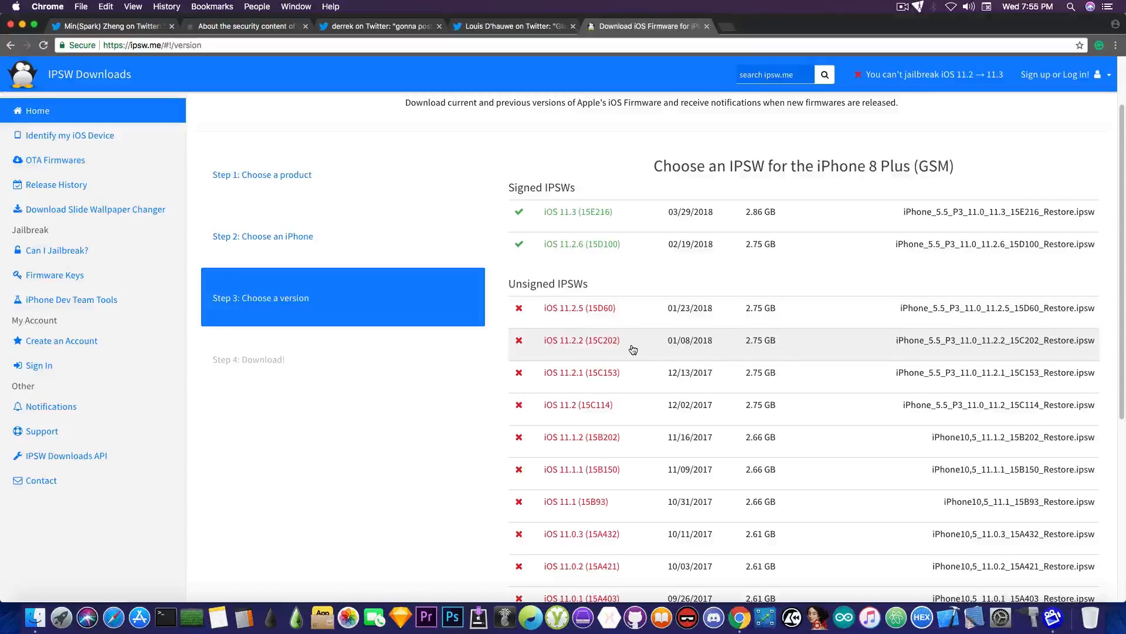
pyautogui.moveTo(636, 258)
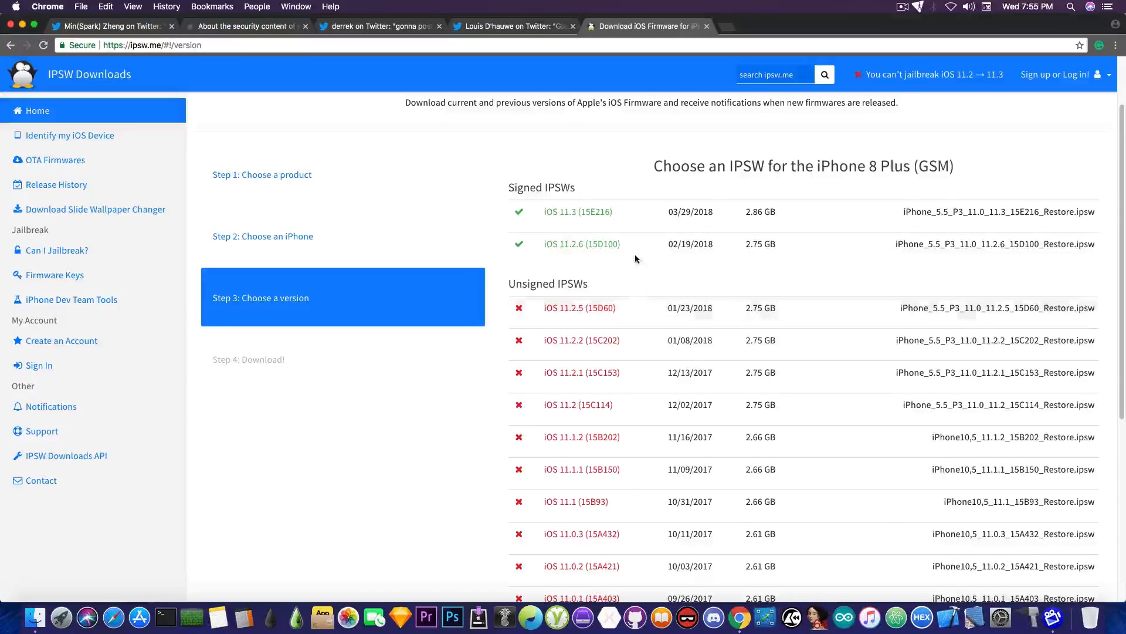
pyautogui.moveTo(635, 257)
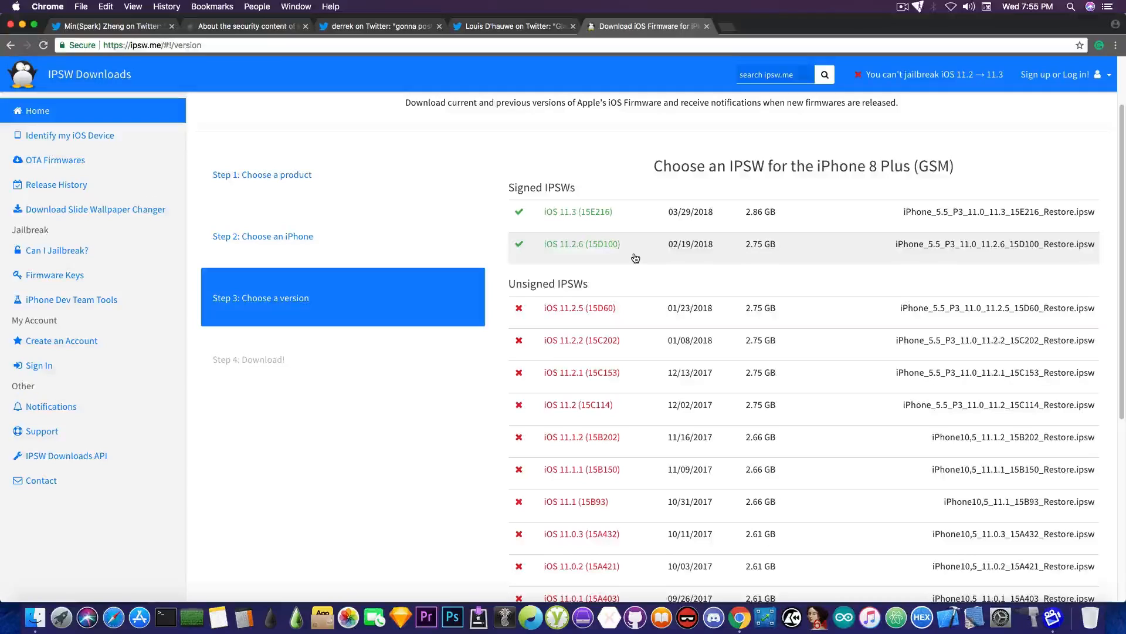
pyautogui.moveTo(543, 34)
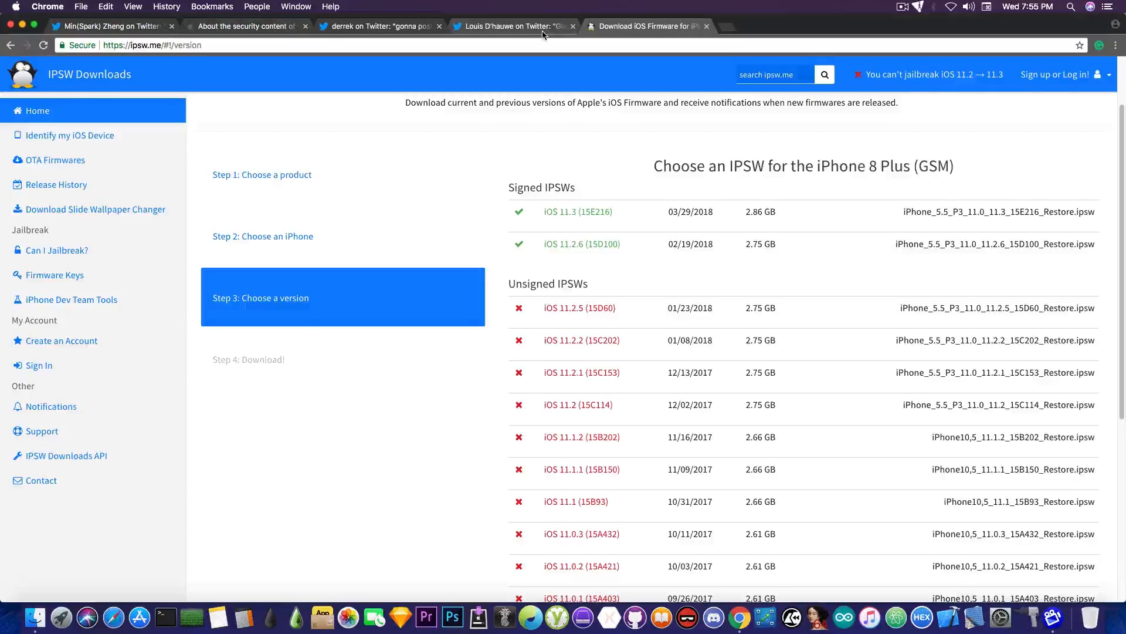
# Step: Return to Min(Spark) Zheng's iOS 11.3 zero-day tweet
pyautogui.click(111, 25)
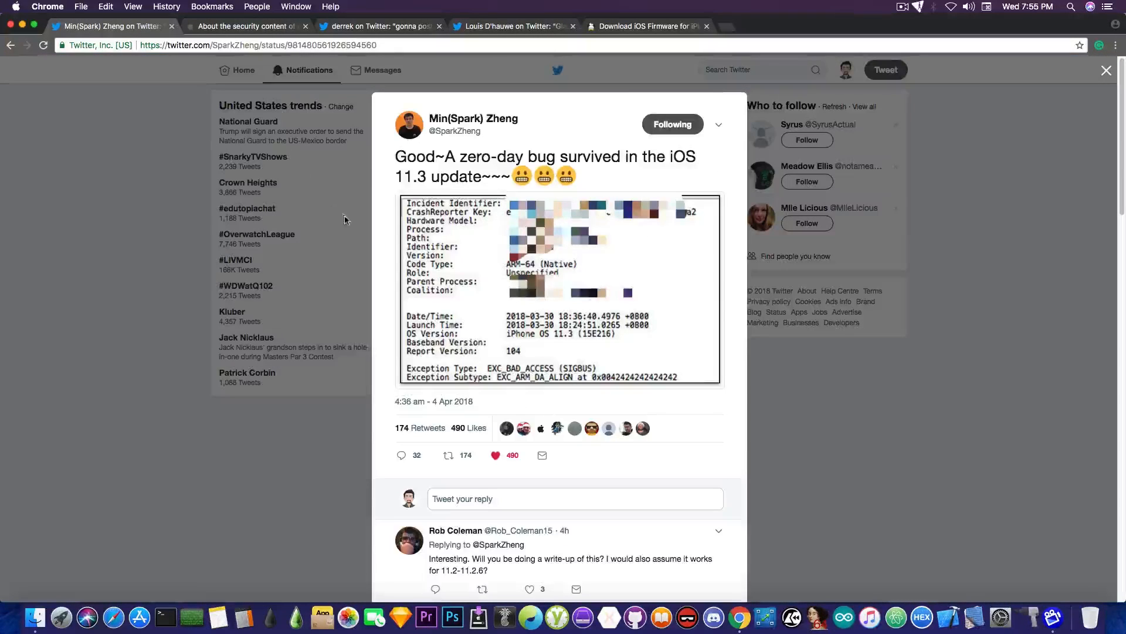
pyautogui.moveTo(384, 261)
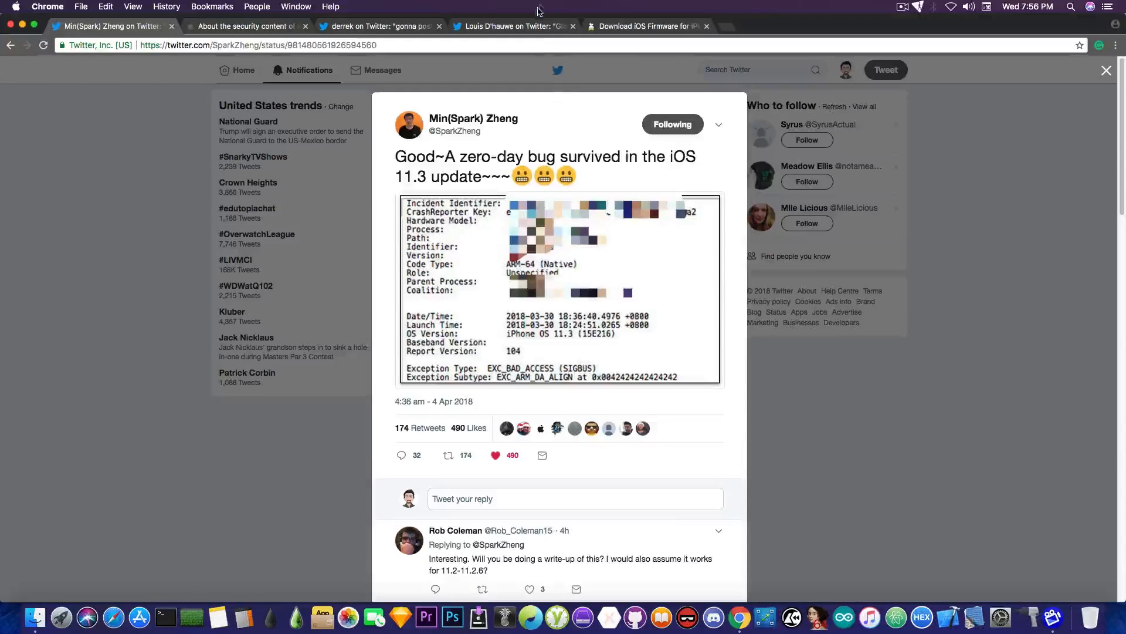
# Step: Show Louis D'hauwe's reply promising OpenTerm 2.0 with scripting and new commands
pyautogui.click(513, 26)
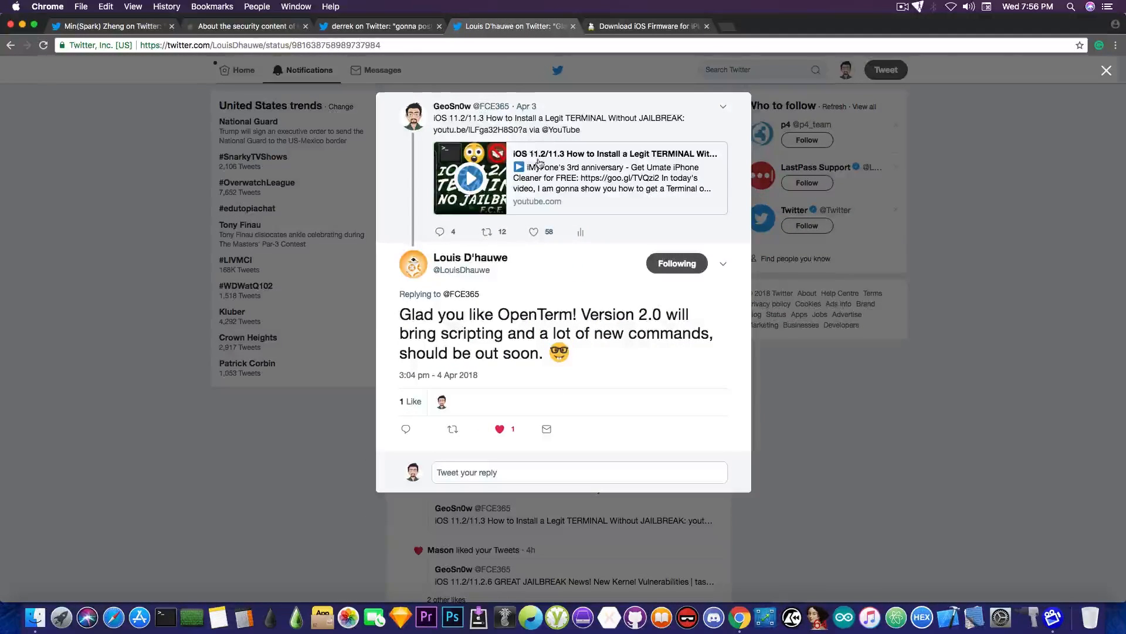
pyautogui.moveTo(613, 158)
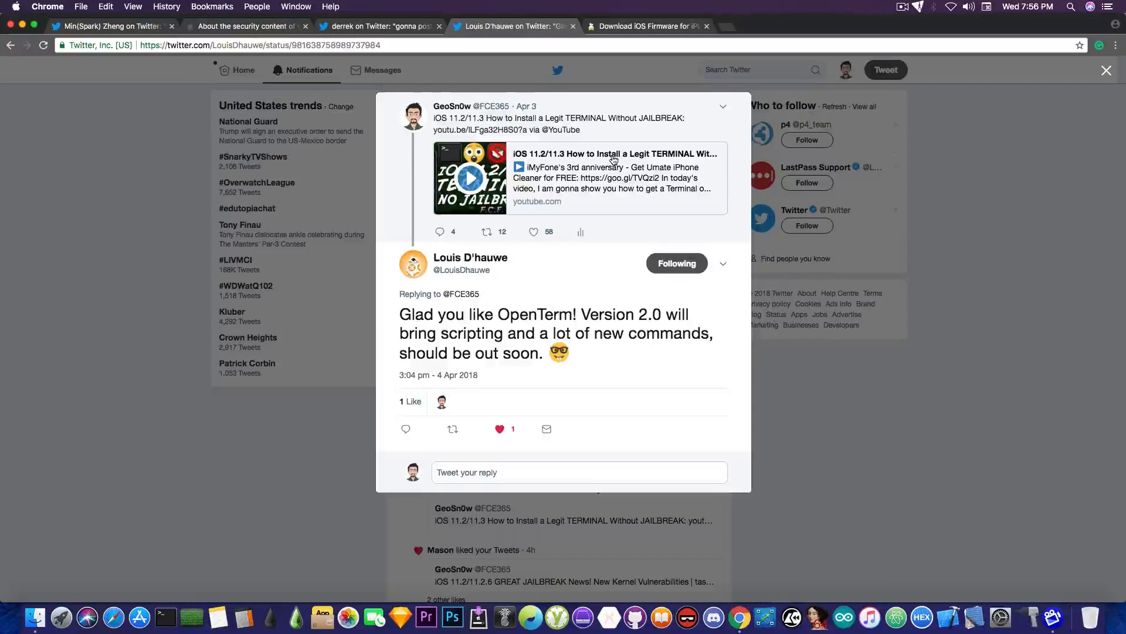
pyautogui.moveTo(524, 321)
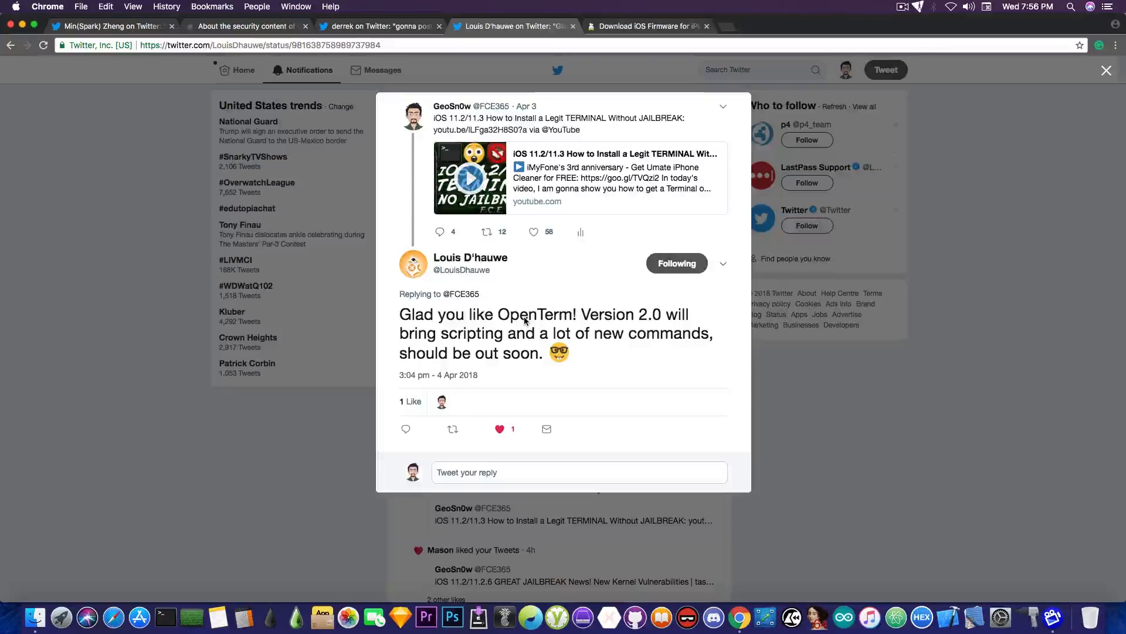
pyautogui.moveTo(405, 328)
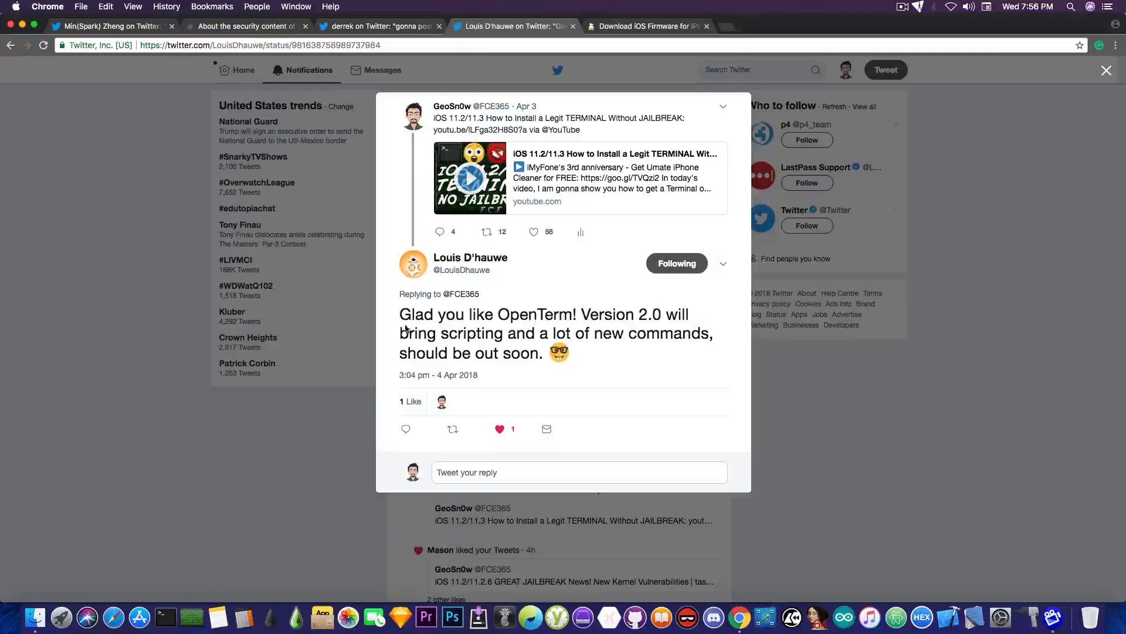